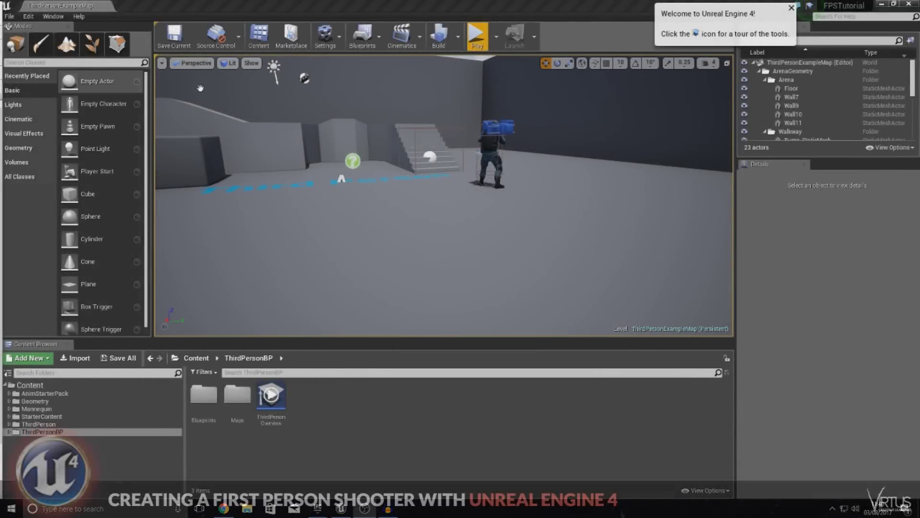
Step: Test-play the level, then open the ThirdPersonCharacter blueprint from ThirdPersonBP > Blueprints
{"action": "left_click", "coordinate": [477, 34]}
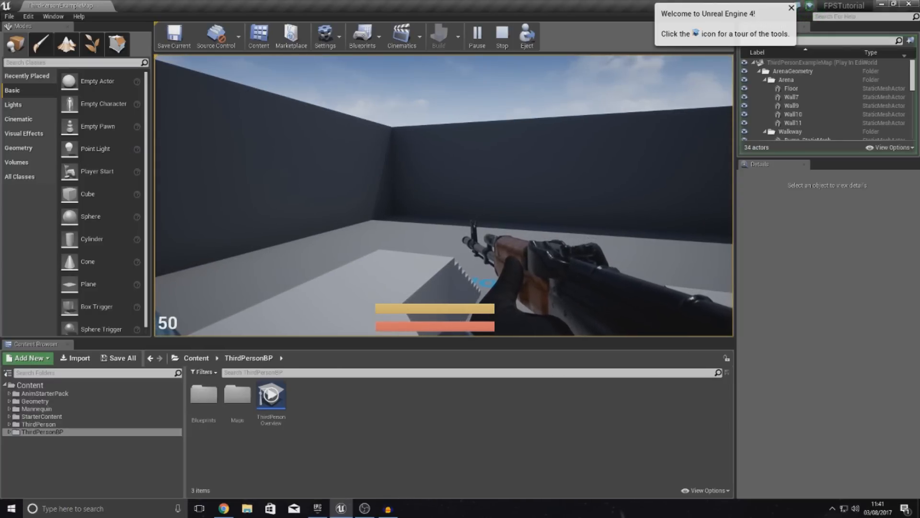
{"action": "left_click", "coordinate": [503, 34]}
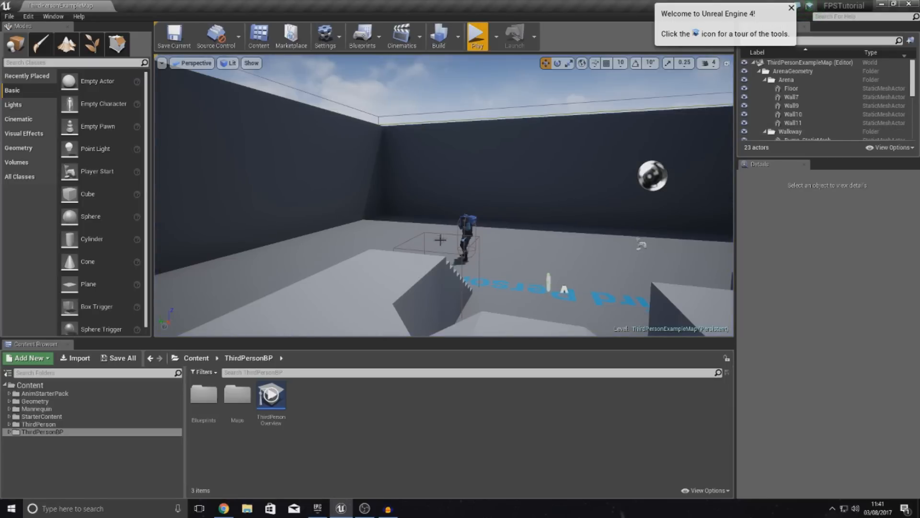
{"action": "left_click", "coordinate": [466, 231]}
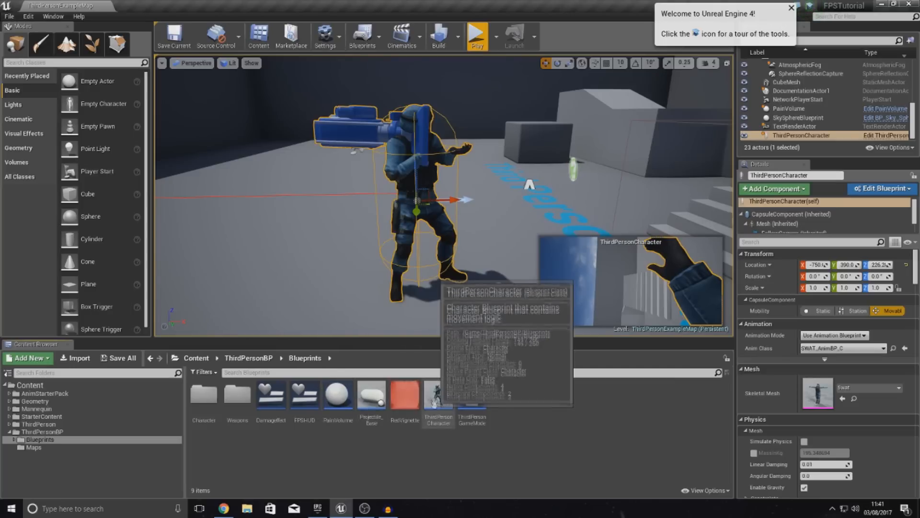
{"action": "double_click", "coordinate": [438, 400]}
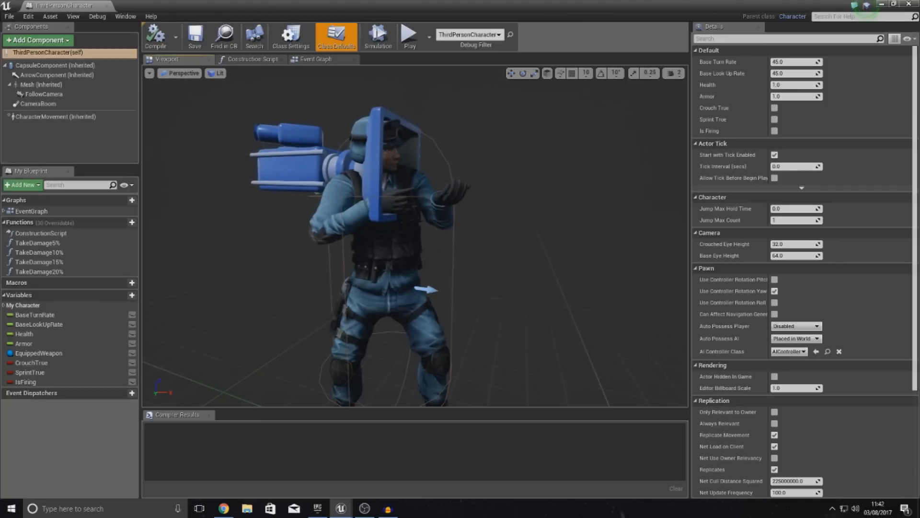
{"action": "mouse_move", "coordinate": [36, 40]}
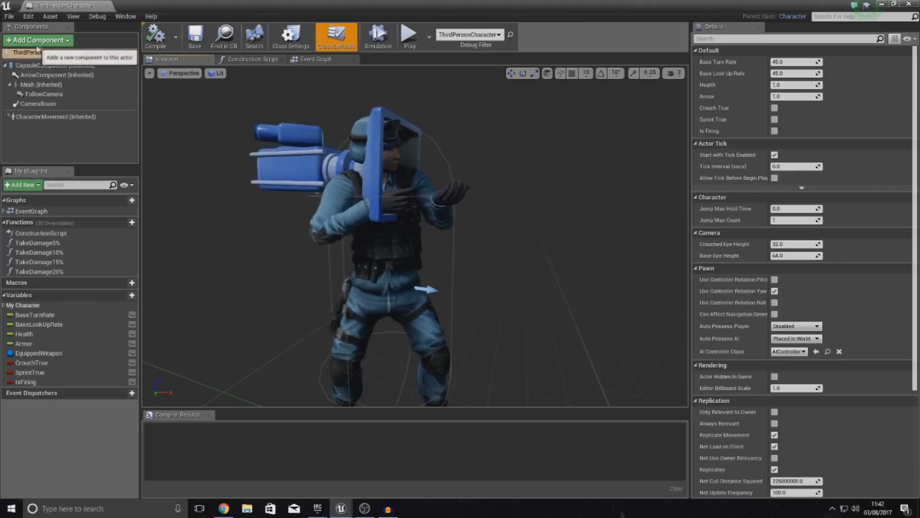
Step: Add a Skeletal Mesh component to the character
{"action": "left_click", "coordinate": [38, 39]}
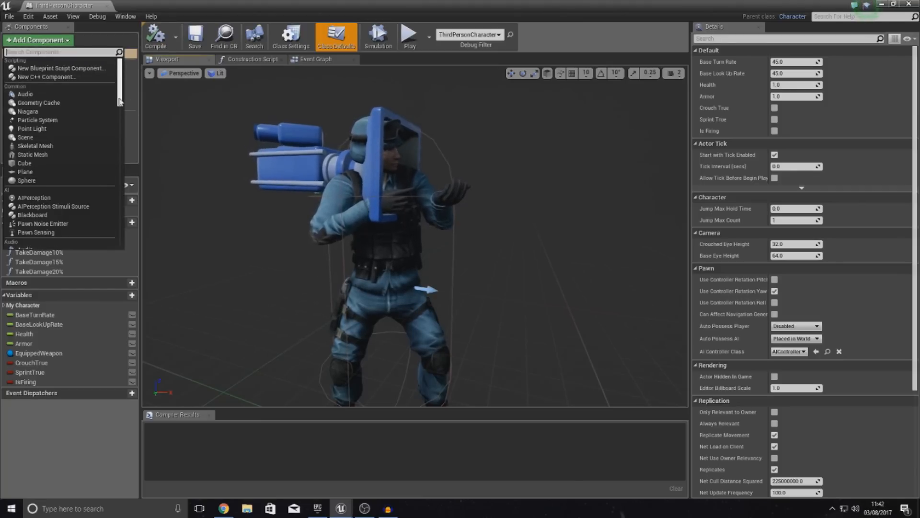
{"action": "scroll", "scroll_direction": "down", "scroll_amount": 3}
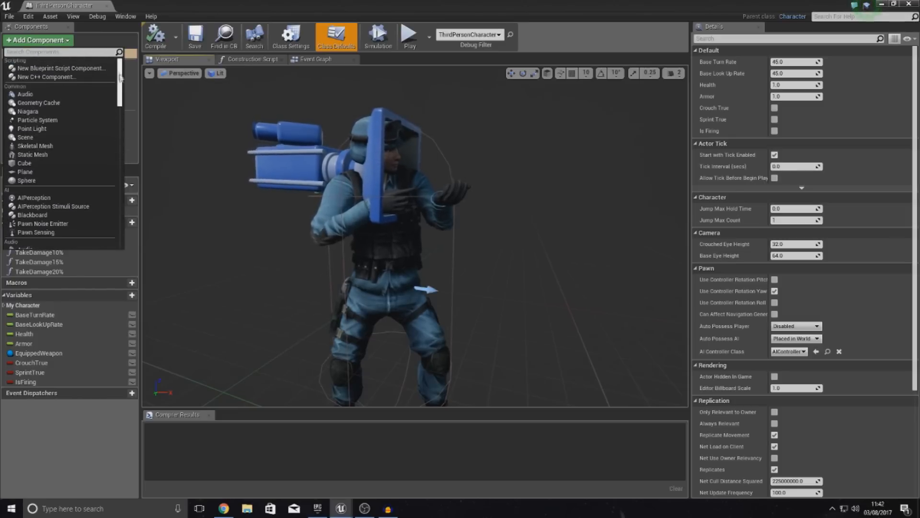
{"action": "mouse_move", "coordinate": [29, 150]}
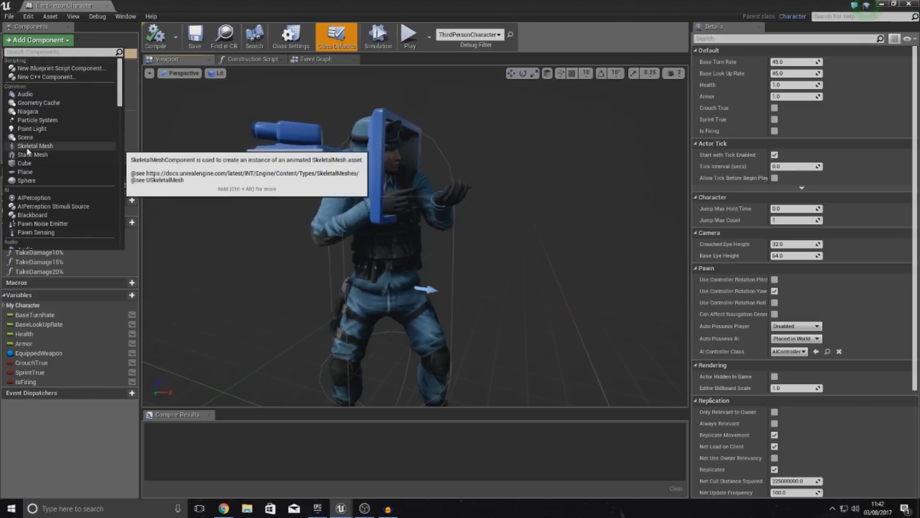
{"action": "left_click", "coordinate": [35, 145]}
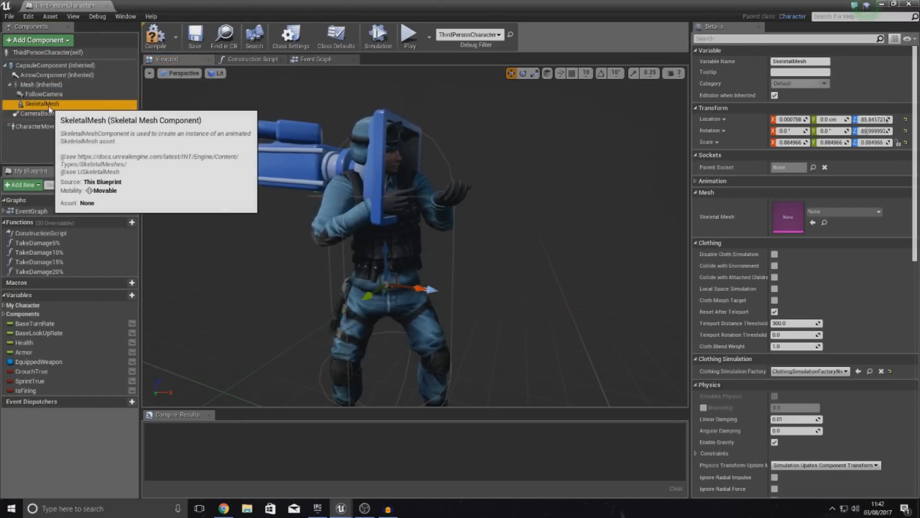
Step: Attach the new mesh to the Weapon_Attach socket and assign the AK rifle asset
{"action": "left_click", "coordinate": [813, 167]}
{"action": "type", "text": "gu"}
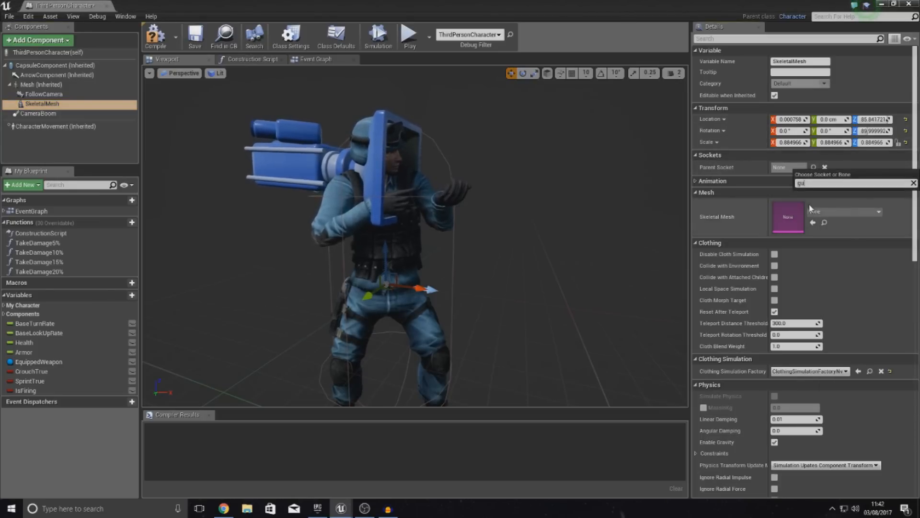
{"action": "type", "text": "weapo"}
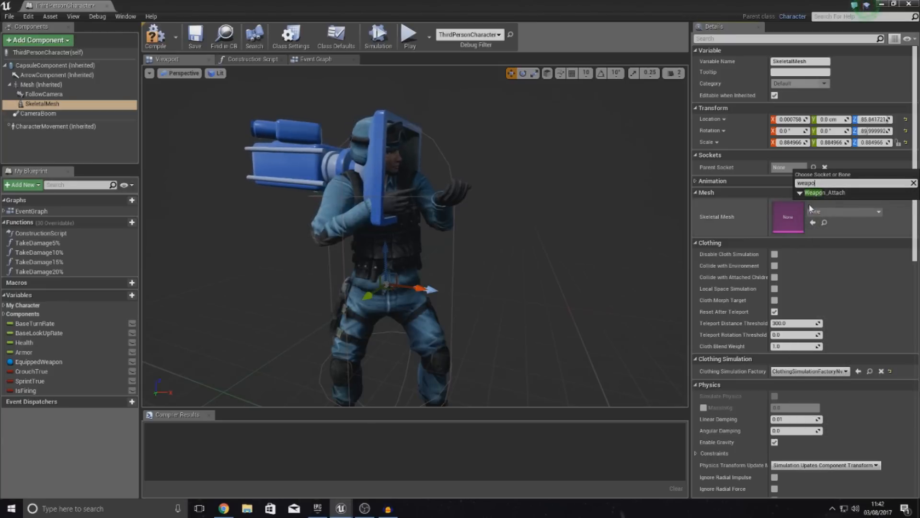
{"action": "left_click", "coordinate": [825, 193]}
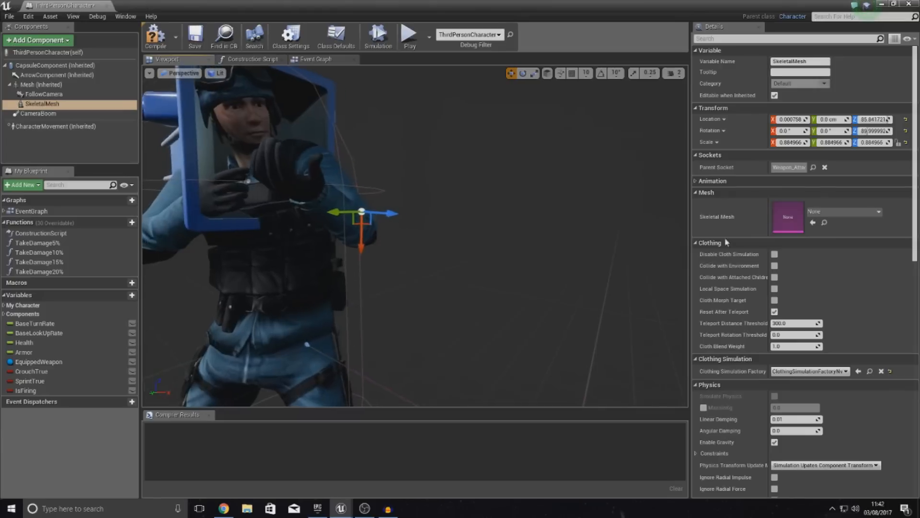
{"action": "left_click", "coordinate": [868, 211]}
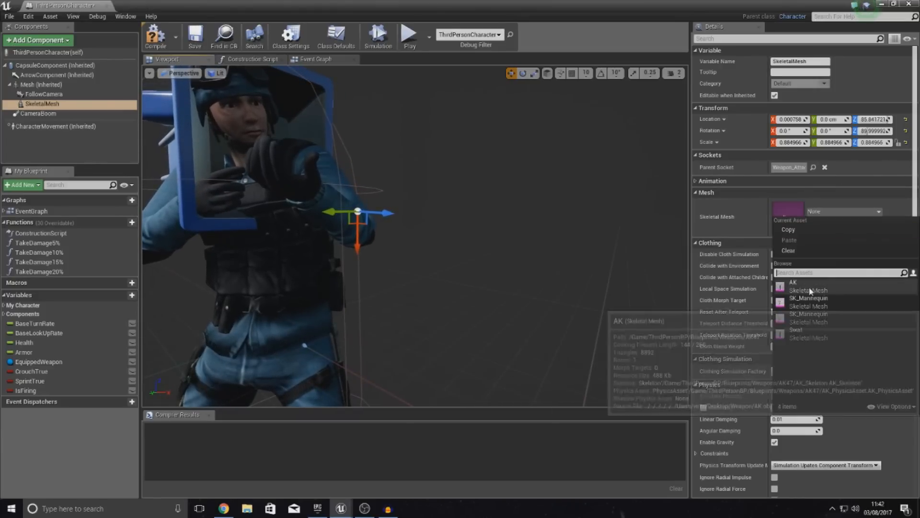
{"action": "left_click", "coordinate": [793, 283]}
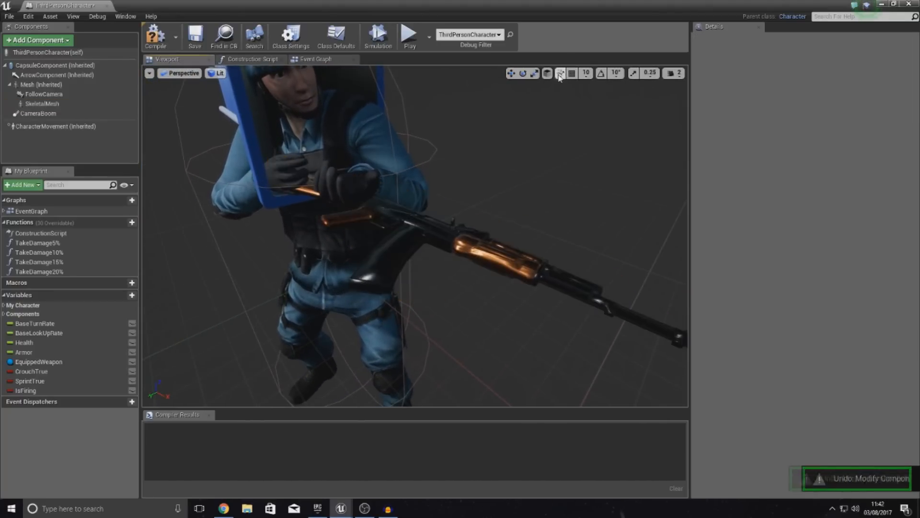
Step: With rotation snapping on, rotate the SkeletalMesh so the rifle points forward in the hands
{"action": "left_click", "coordinate": [586, 73]}
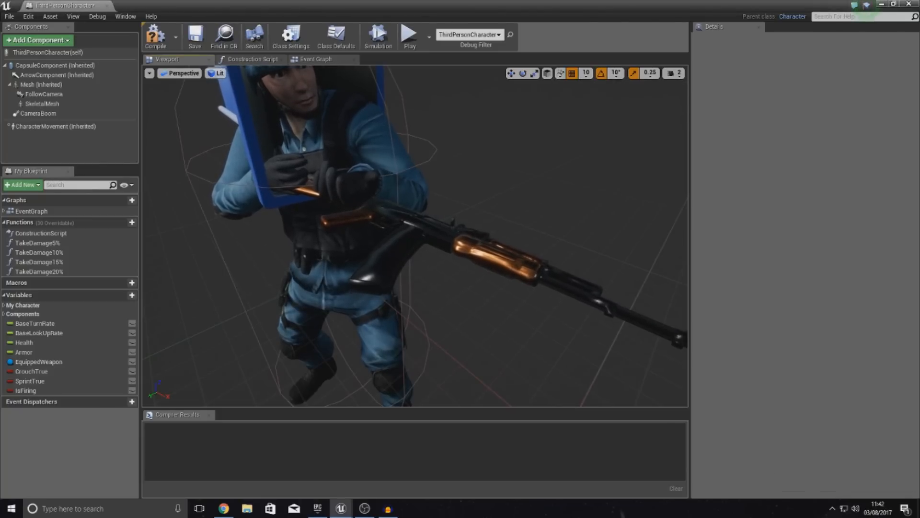
{"action": "left_click", "coordinate": [37, 103]}
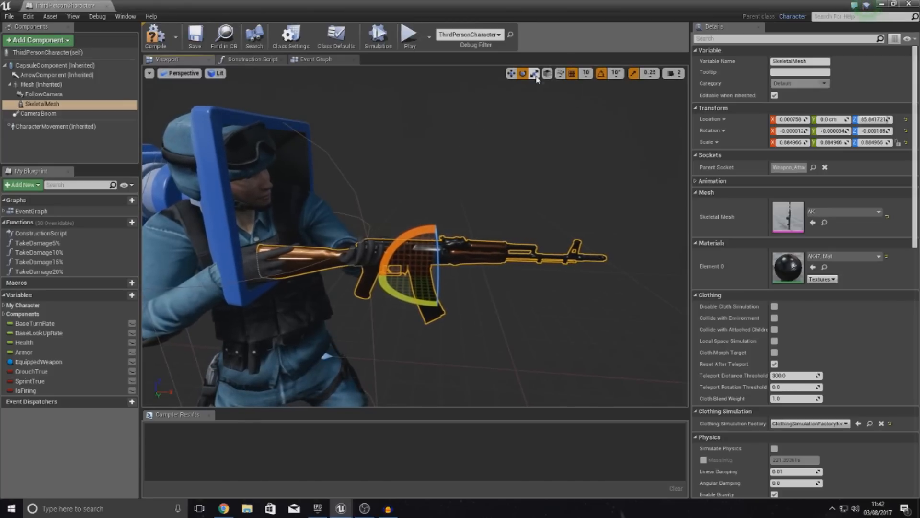
{"action": "left_click", "coordinate": [536, 73]}
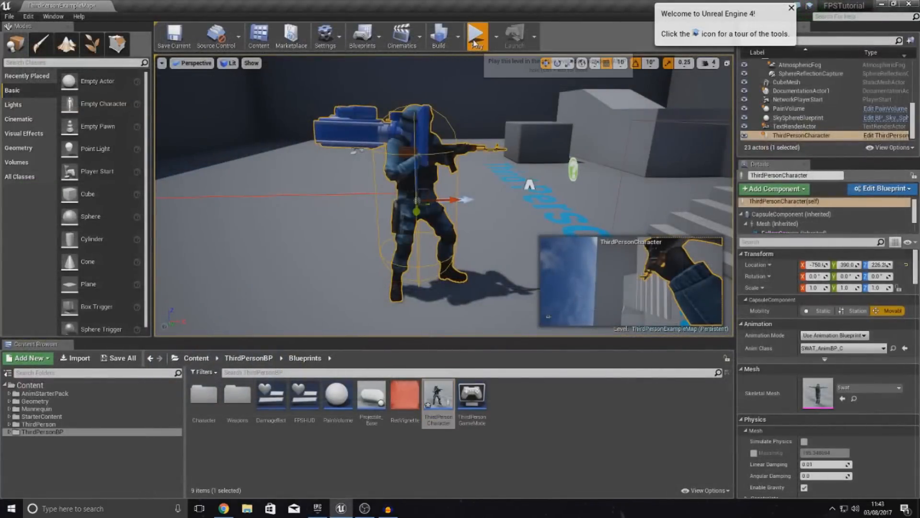
Step: Reopen ThirdPersonCharacter and mark the rifle SkeletalMesh Hidden in Game under Rendering
{"action": "left_click", "coordinate": [477, 33]}
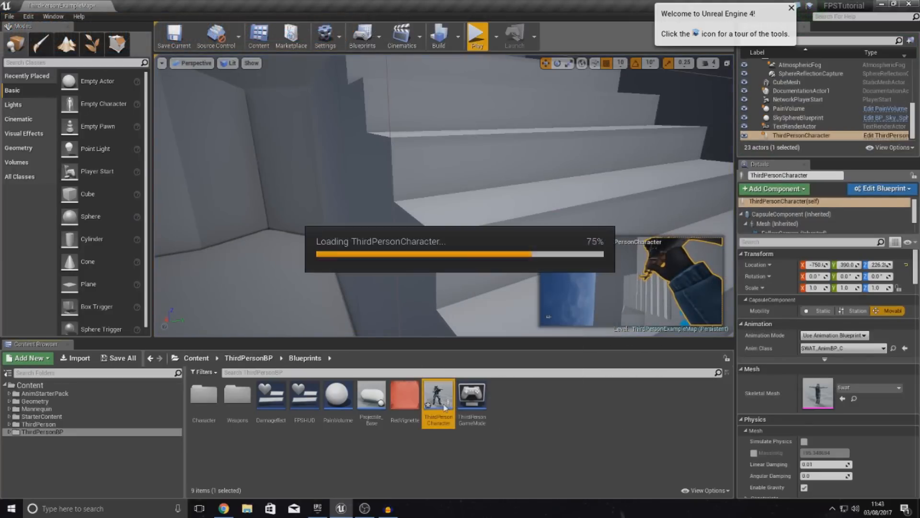
{"action": "double_click", "coordinate": [437, 400]}
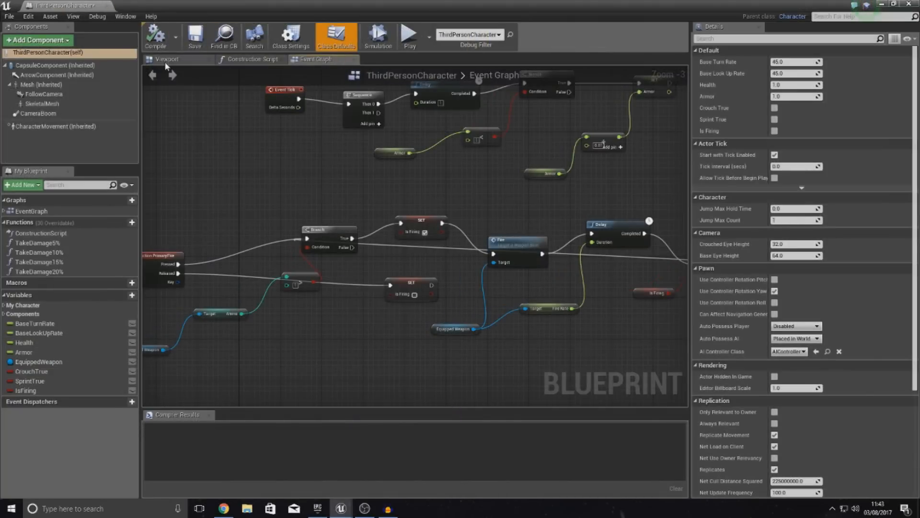
{"action": "left_click", "coordinate": [167, 59]}
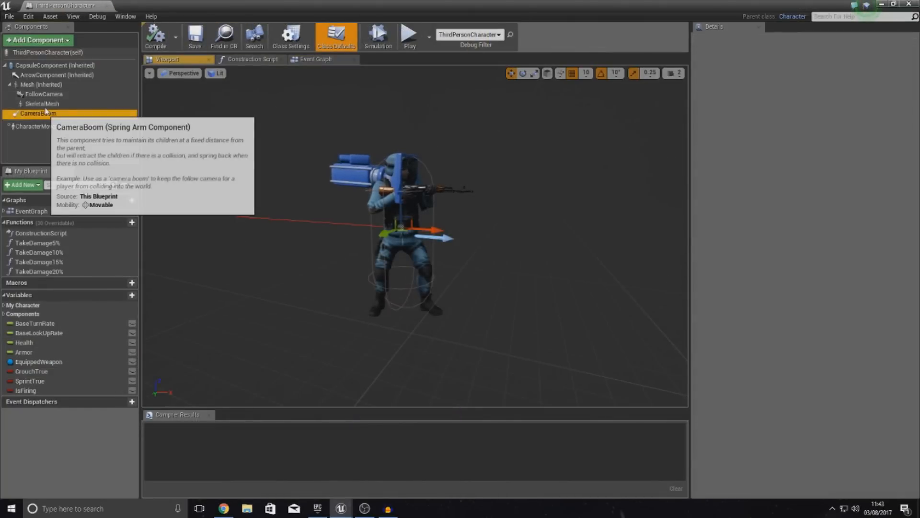
{"action": "left_click", "coordinate": [35, 104]}
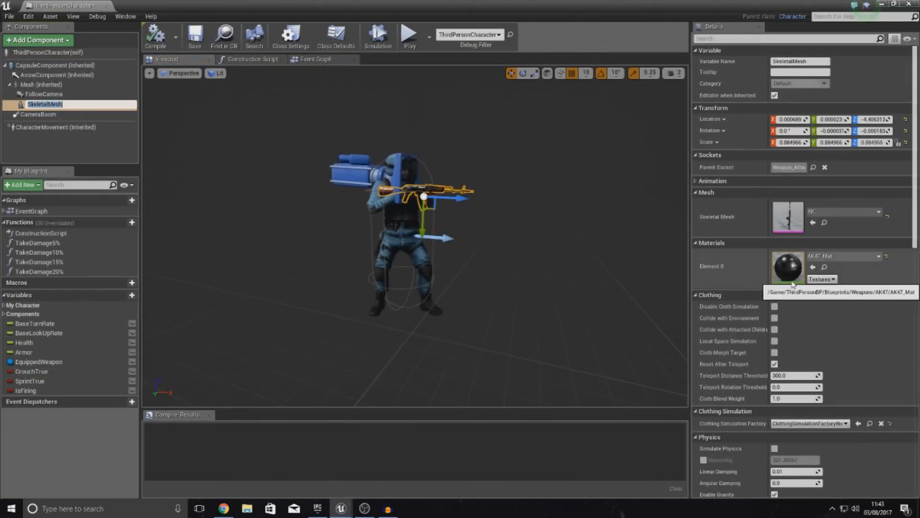
{"action": "scroll", "scroll_direction": "down", "scroll_amount": 3}
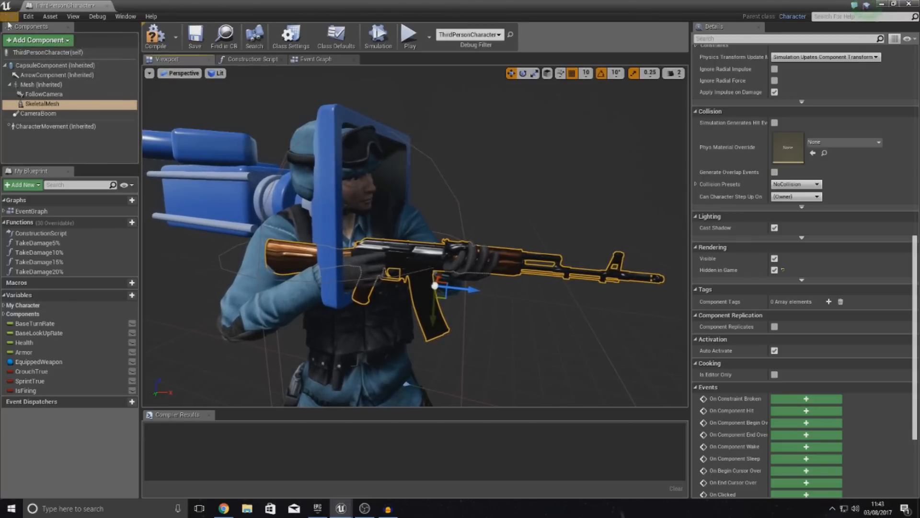
Step: Add a Camera component named ADSCamera and nest it under the SkeletalMesh
{"action": "left_click", "coordinate": [38, 41]}
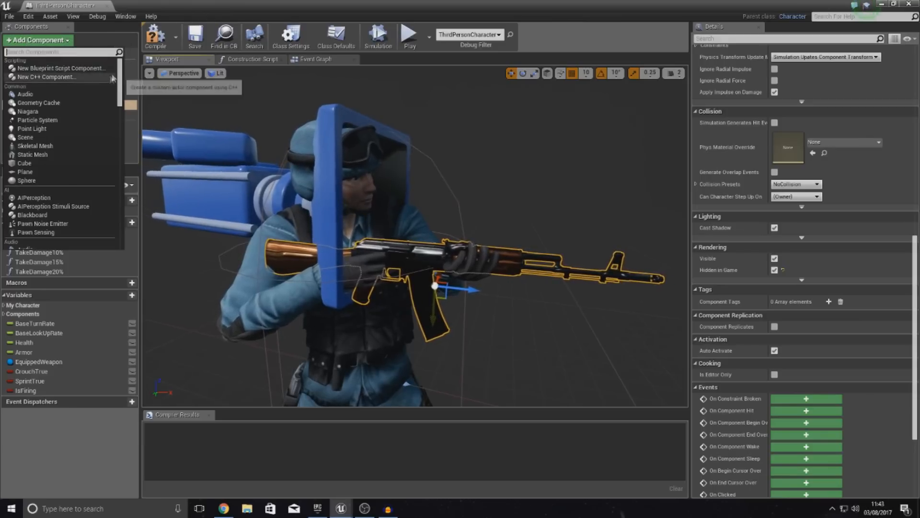
{"action": "scroll", "scroll_direction": "down", "scroll_amount": 3}
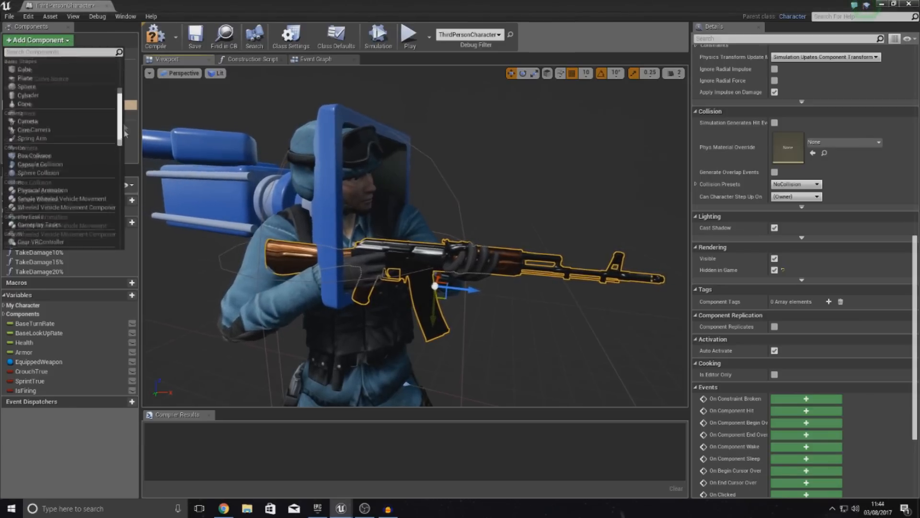
{"action": "scroll", "scroll_direction": "down", "scroll_amount": 3}
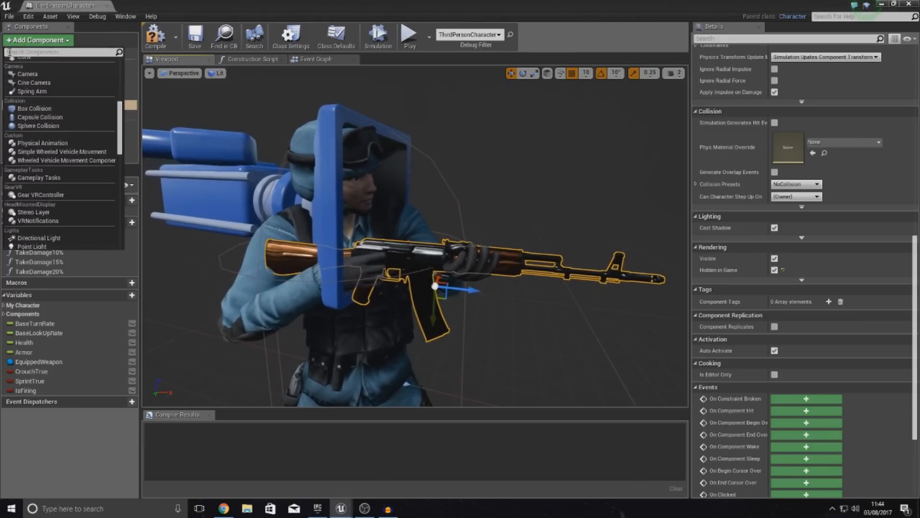
{"action": "left_click", "coordinate": [42, 113]}
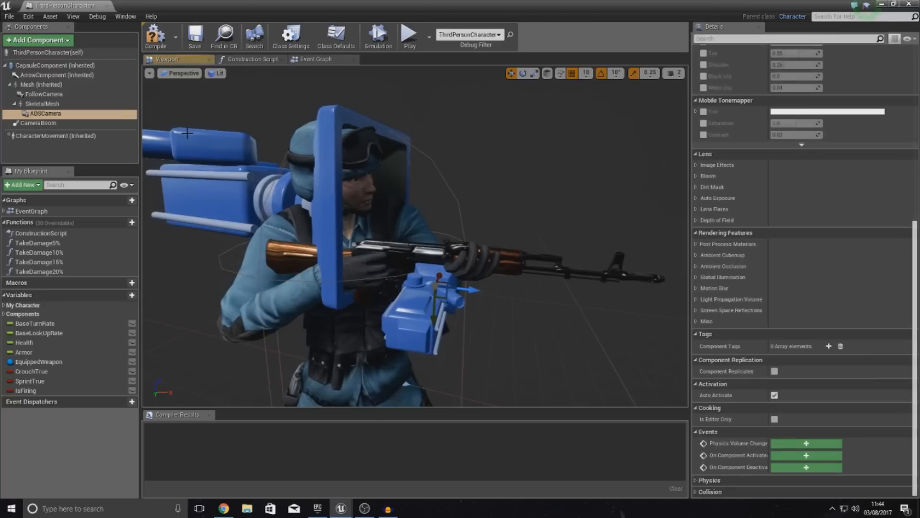
{"action": "mouse_move", "coordinate": [33, 114]}
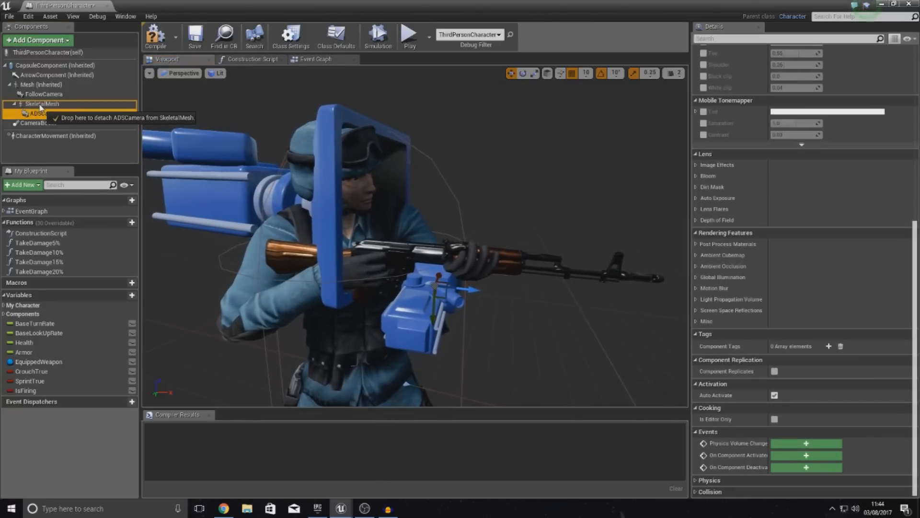
{"action": "left_click_drag", "start_coordinate": [36, 113], "coordinate": [42, 113]}
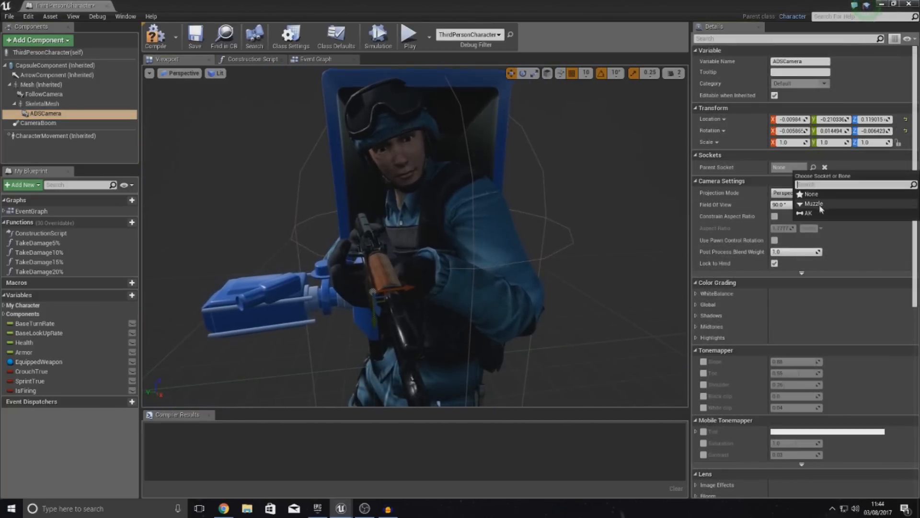
Step: Attach ADSCamera to the Muzzle socket at 0.25 scale and nudge it along the rifle
{"action": "left_click", "coordinate": [813, 203]}
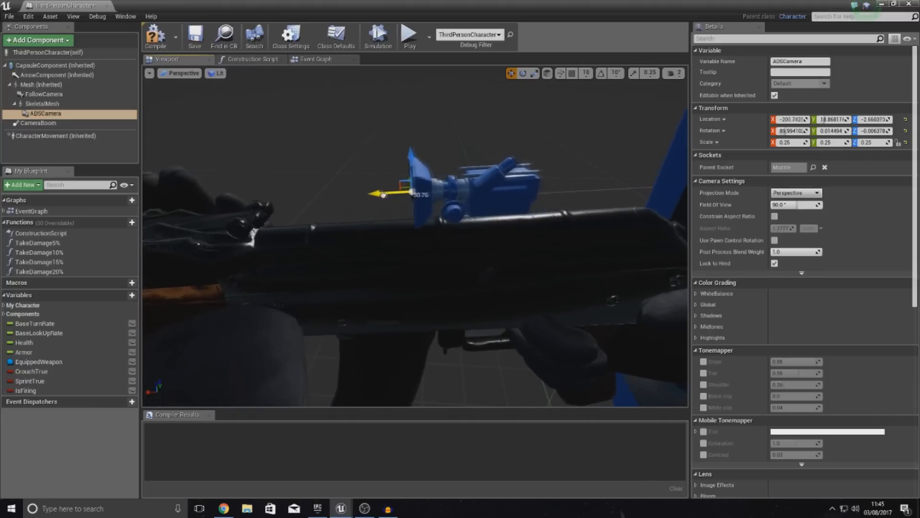
{"action": "left_click_drag", "start_coordinate": [380, 194], "coordinate": [349, 192]}
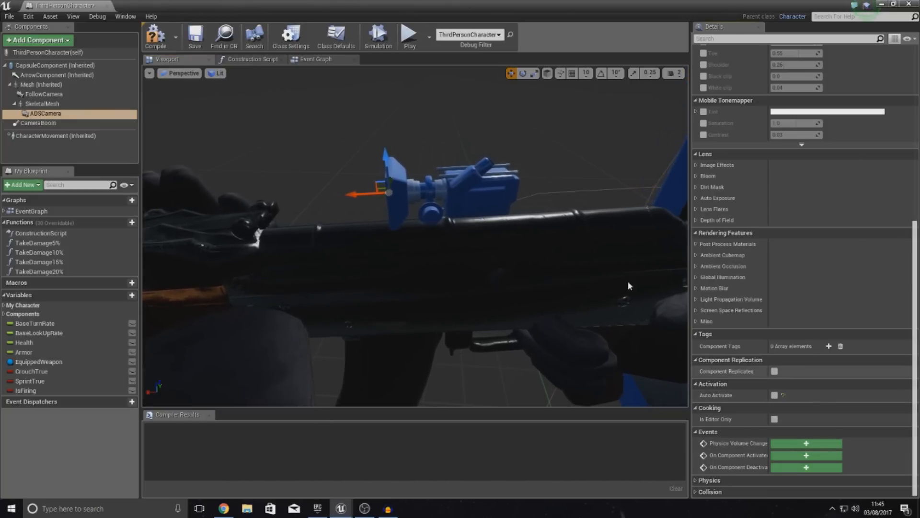
{"action": "mouse_move", "coordinate": [155, 36]}
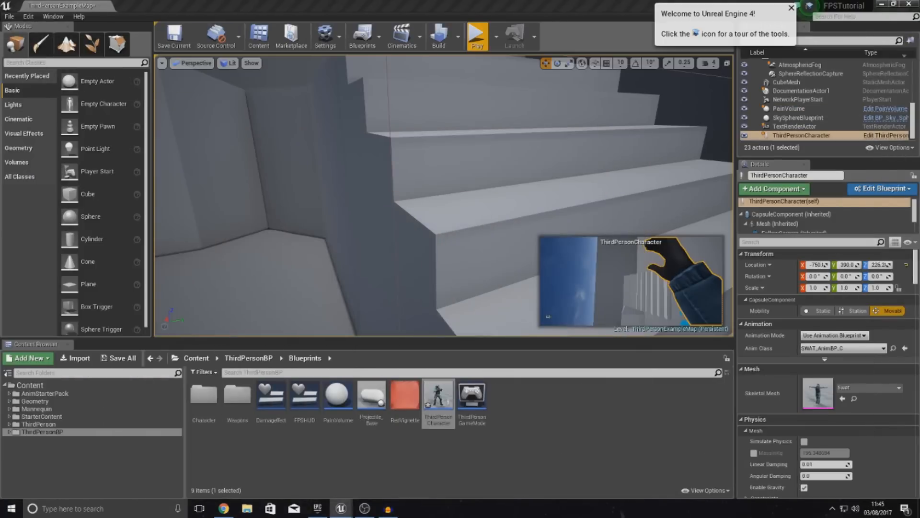
Step: Open Project Settings from the level toolbar's Settings menu
{"action": "left_click", "coordinate": [477, 34]}
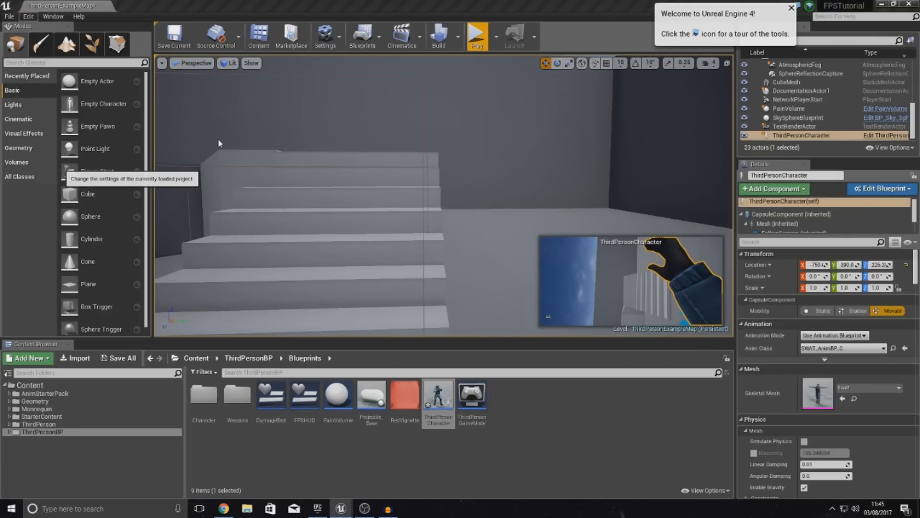
{"action": "mouse_move", "coordinate": [336, 172]}
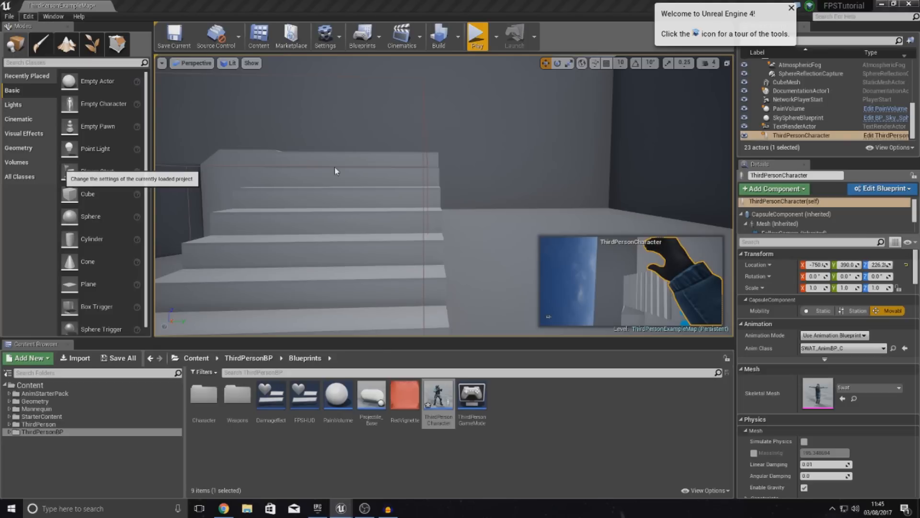
{"action": "left_click", "coordinate": [326, 34]}
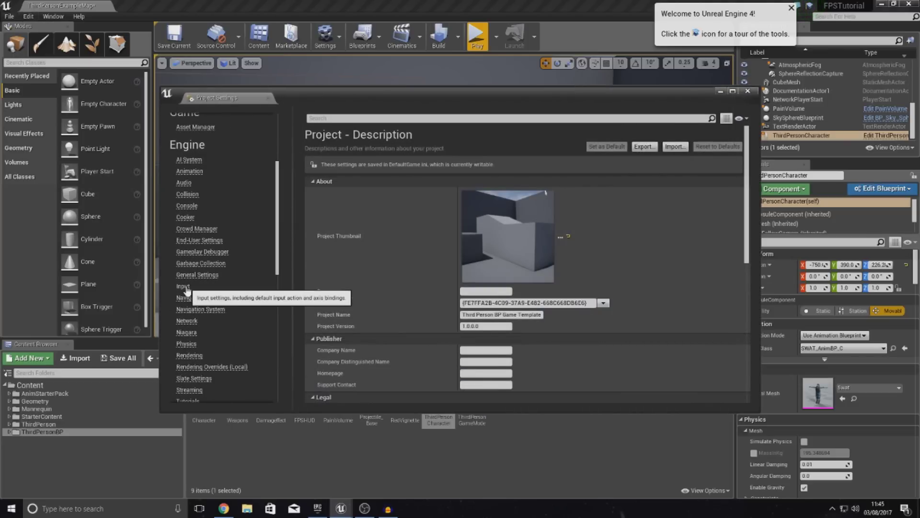
Step: Under Engine > Input, add an action mapping bound to the Right Mouse Button
{"action": "left_click", "coordinate": [183, 286]}
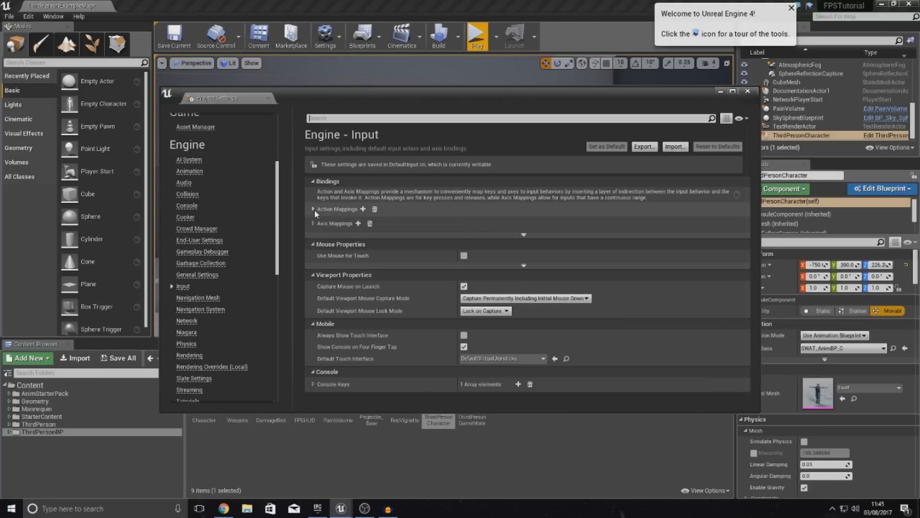
{"action": "left_click", "coordinate": [313, 209]}
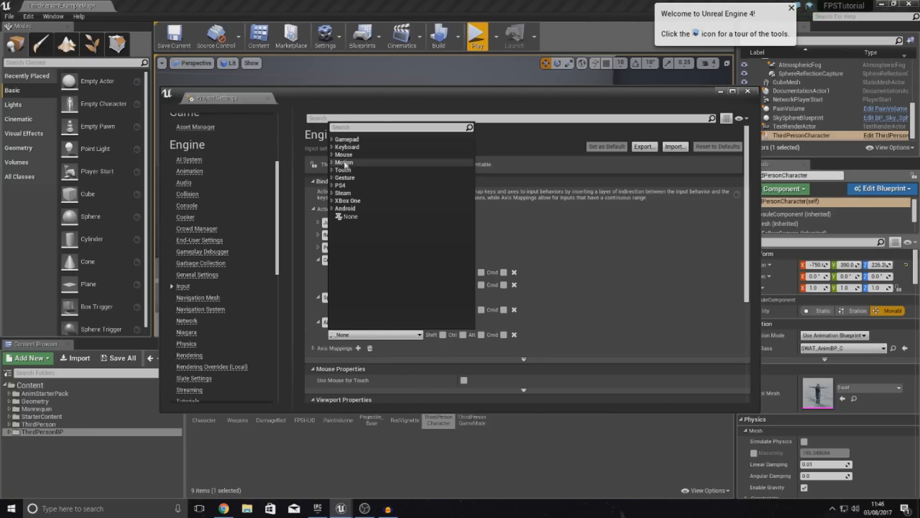
{"action": "left_click", "coordinate": [336, 154]}
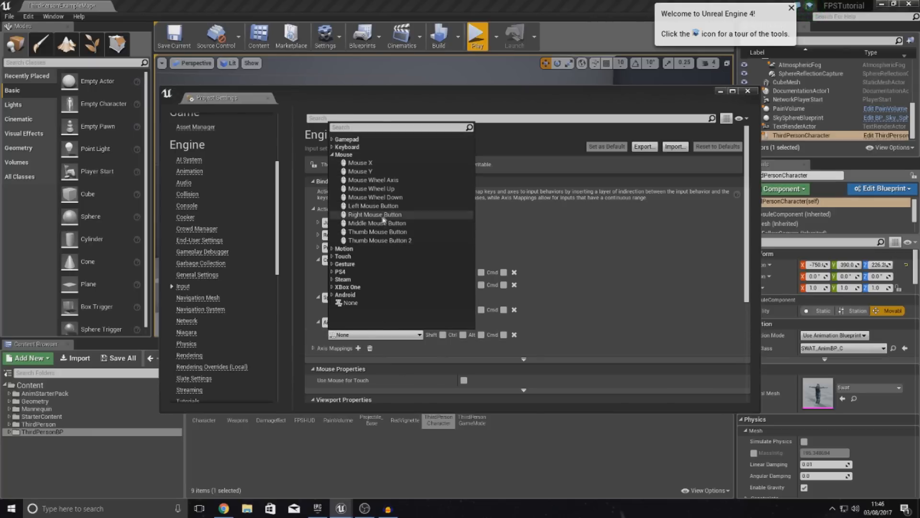
{"action": "left_click", "coordinate": [375, 215]}
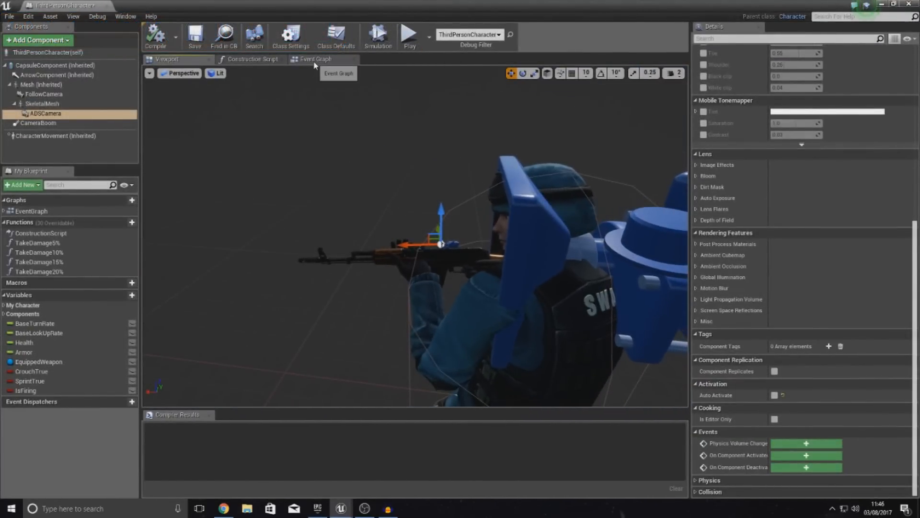
Step: In the Event Graph, have InputAction AimDownSights Pressed call Deactivate on FollowCamera
{"action": "left_click", "coordinate": [312, 59]}
{"action": "type", "text": "aimdown"}
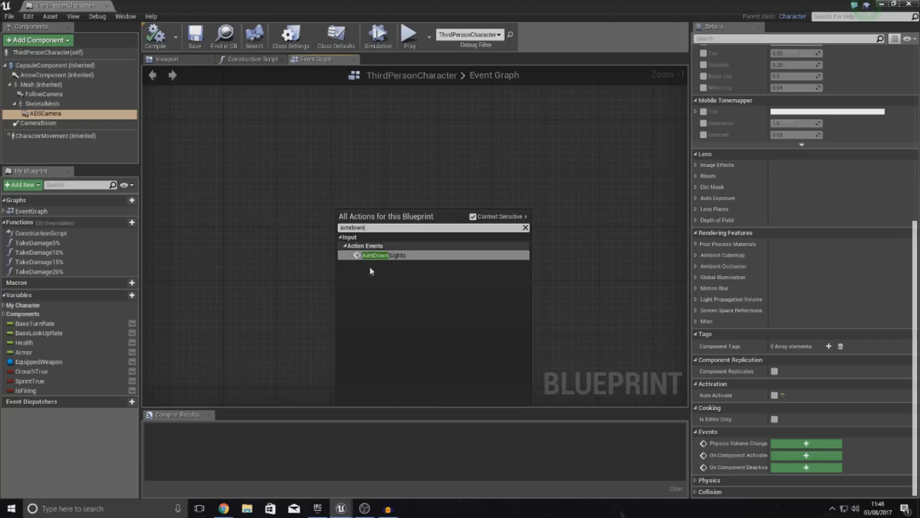
{"action": "left_click", "coordinate": [377, 255]}
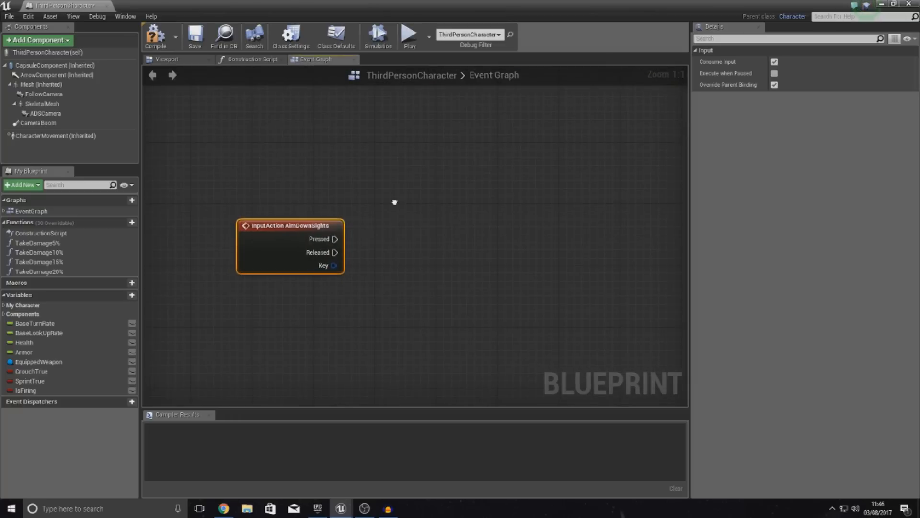
{"action": "mouse_move", "coordinate": [32, 123]}
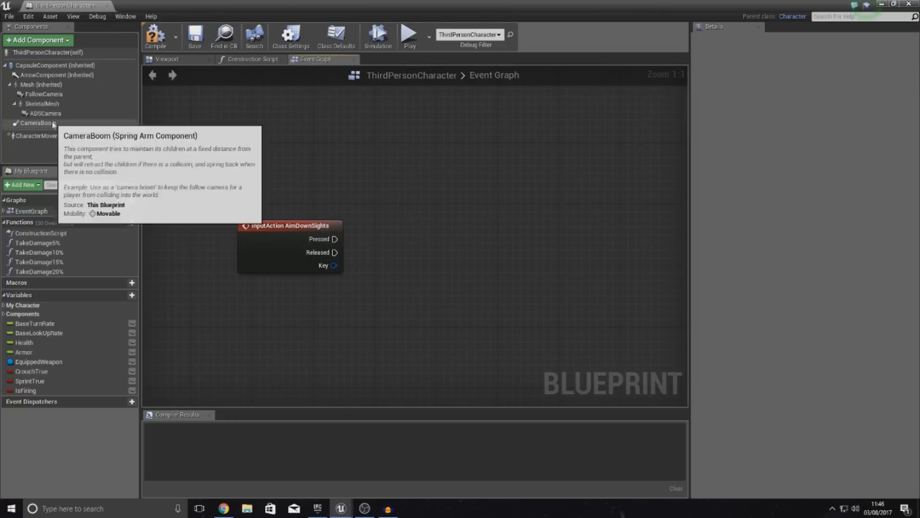
{"action": "mouse_move", "coordinate": [62, 98]}
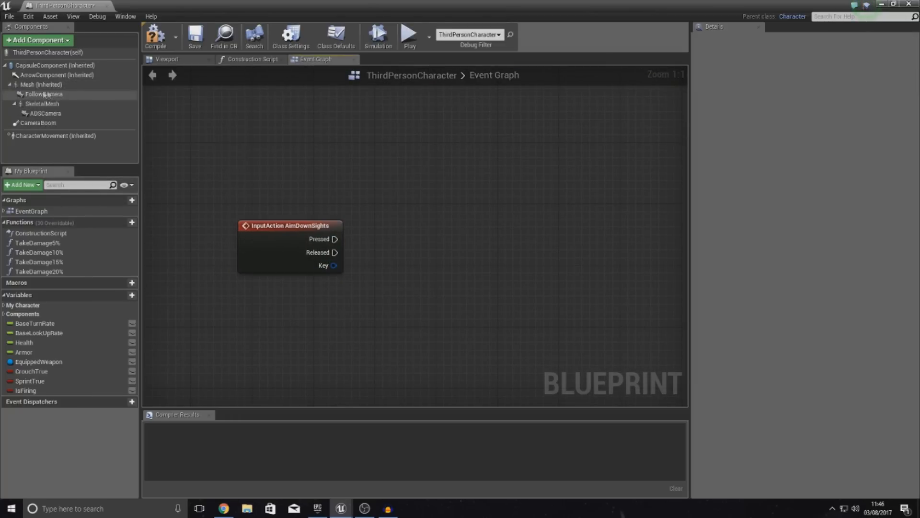
{"action": "left_click", "coordinate": [40, 94]}
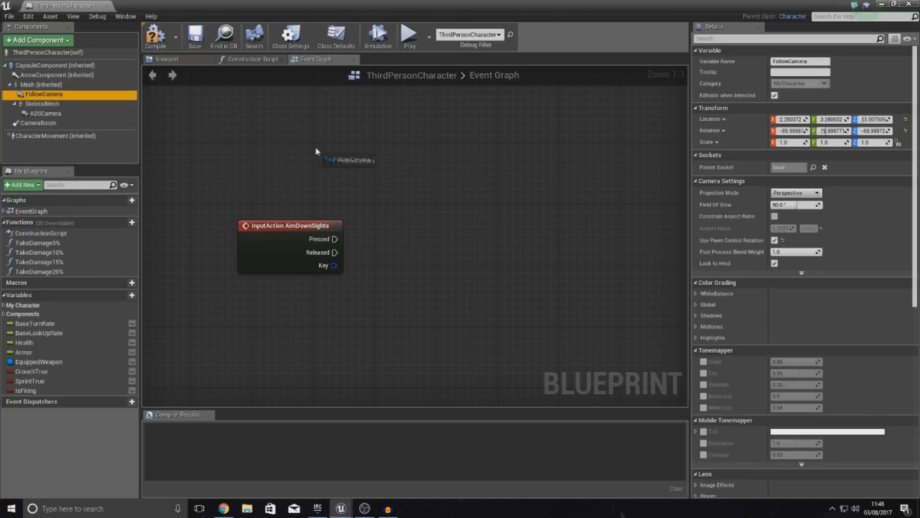
{"action": "left_click_drag", "start_coordinate": [384, 158], "coordinate": [414, 176]}
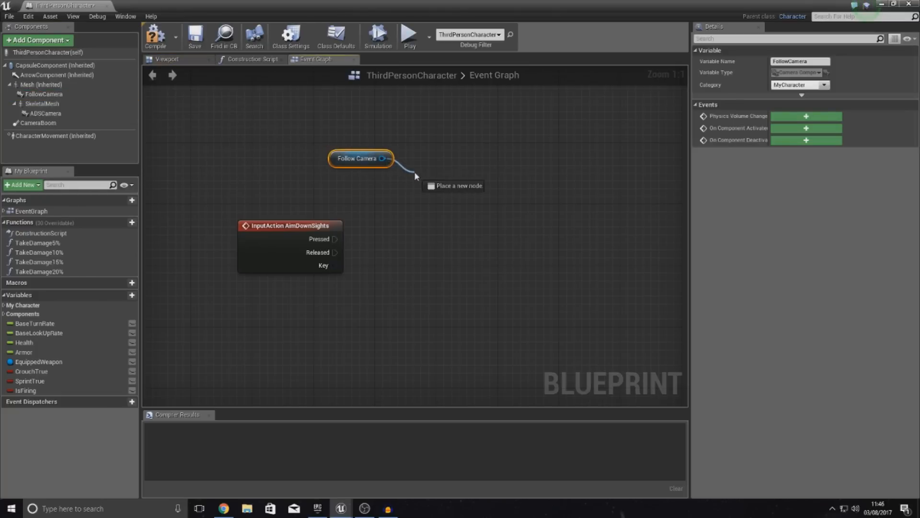
{"action": "left_click", "coordinate": [453, 186]}
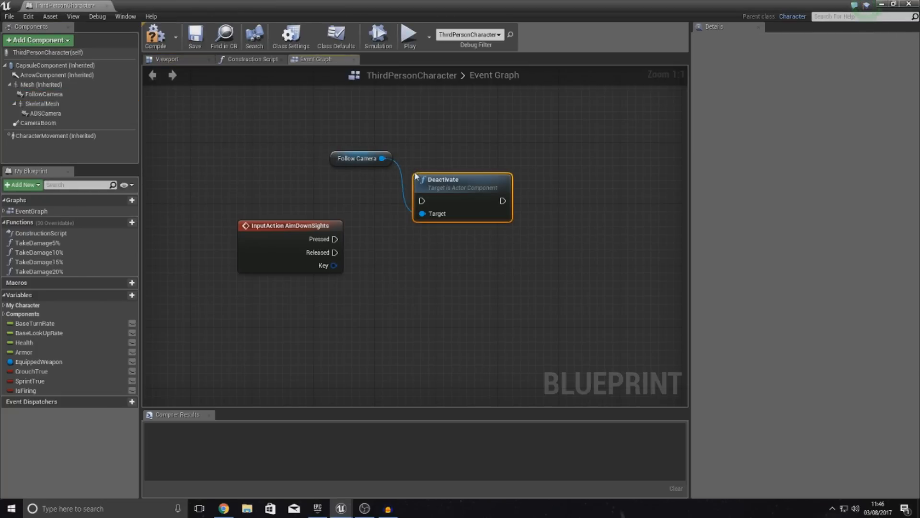
{"action": "left_click_drag", "start_coordinate": [461, 179], "coordinate": [484, 164]}
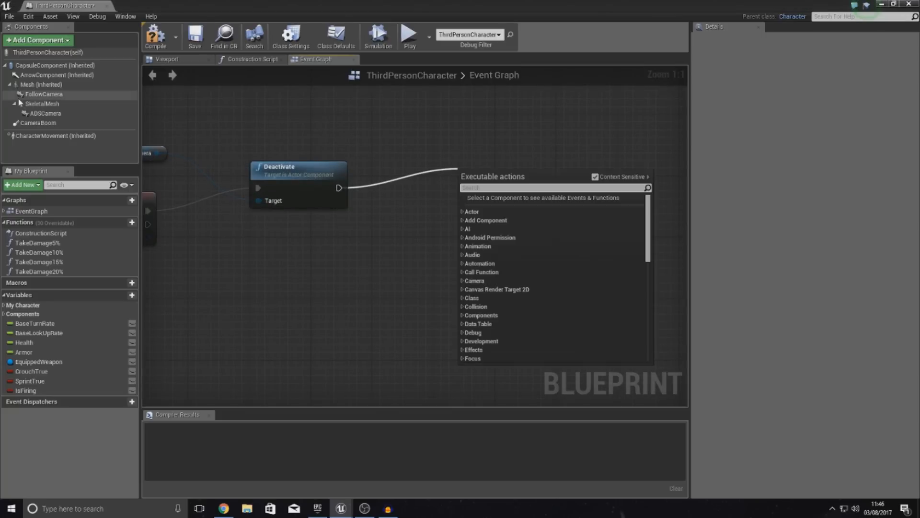
Step: Add an Activate call for the ADSCamera reference
{"action": "left_click", "coordinate": [33, 122]}
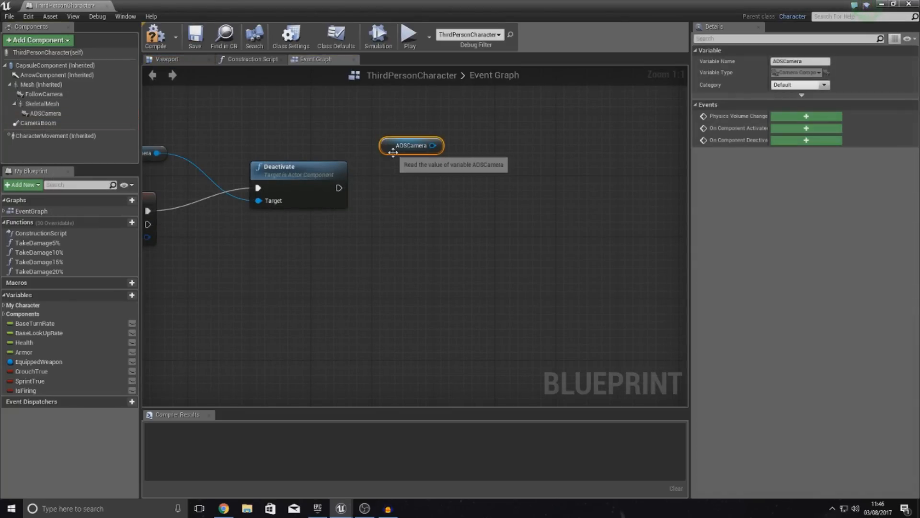
{"action": "left_click_drag", "start_coordinate": [433, 145], "coordinate": [452, 170]}
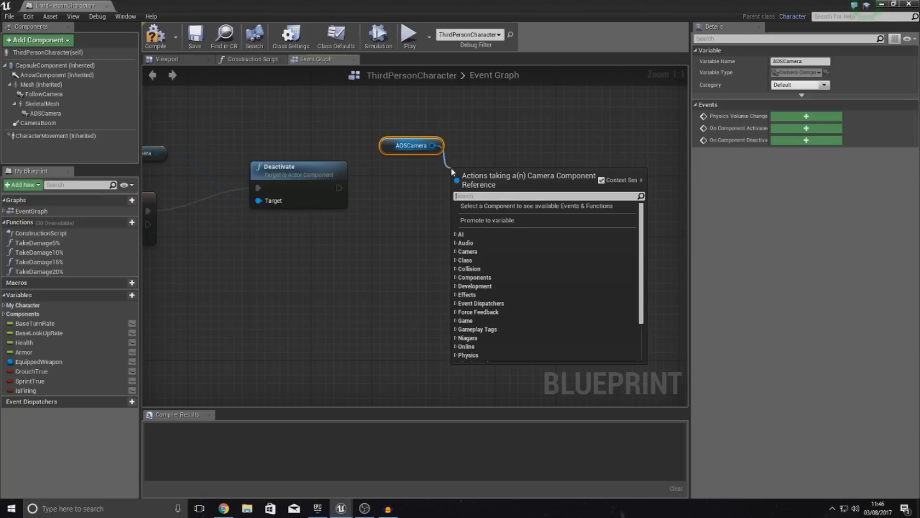
{"action": "type", "text": "activate"}
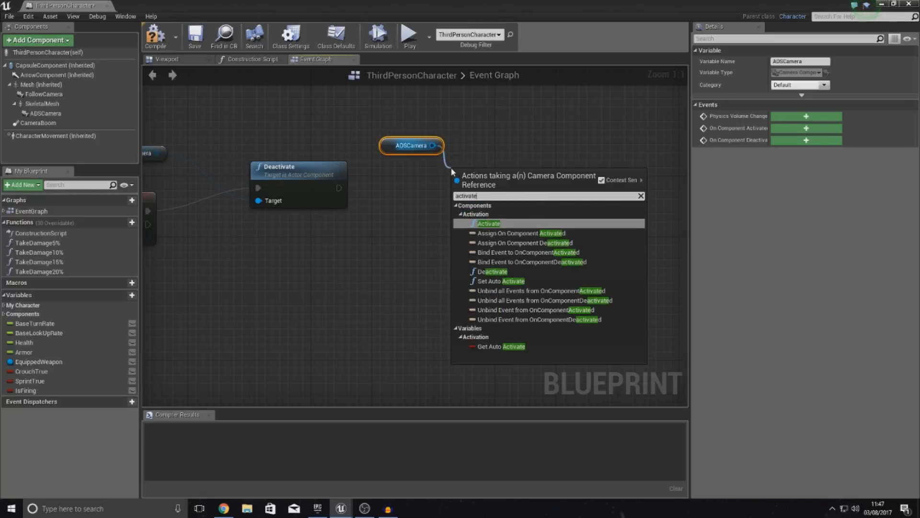
{"action": "left_click", "coordinate": [489, 224]}
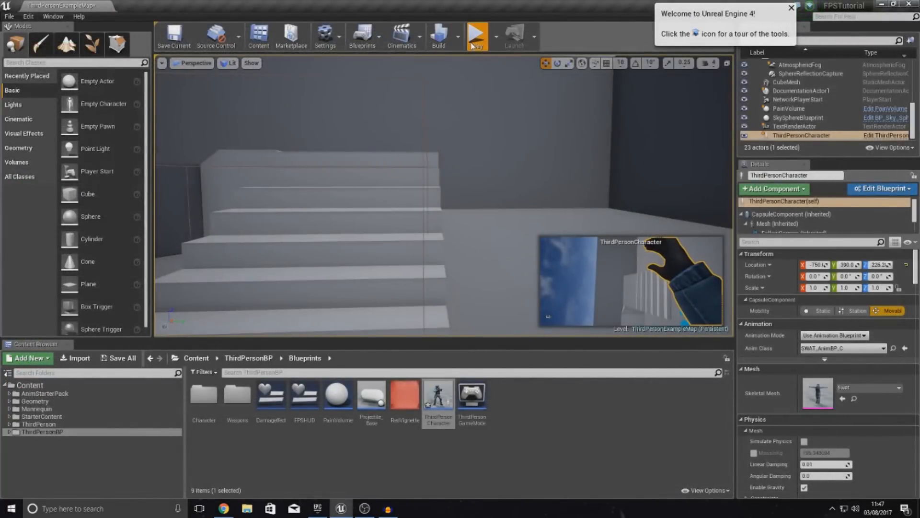
Step: Wire the FollowCamera Deactivate exec output into the ADSCamera Activate node
{"action": "left_click", "coordinate": [477, 32]}
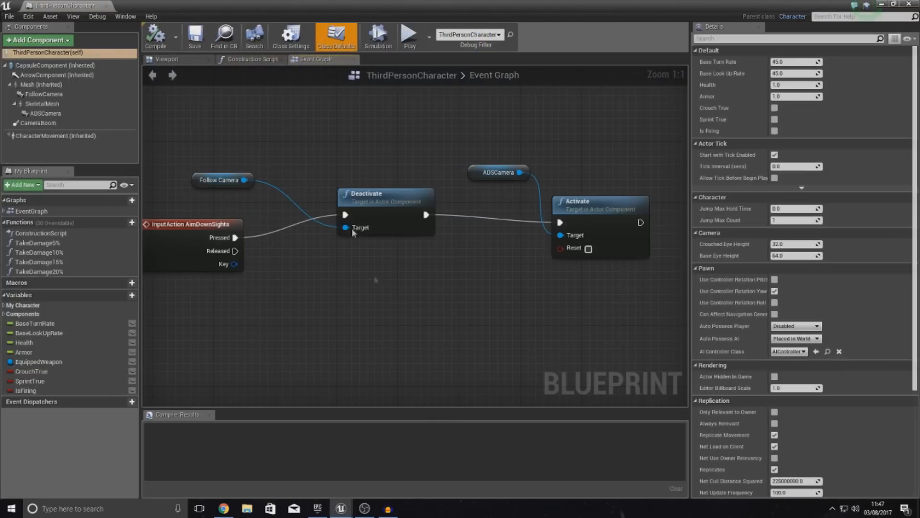
{"action": "mouse_move", "coordinate": [588, 208]}
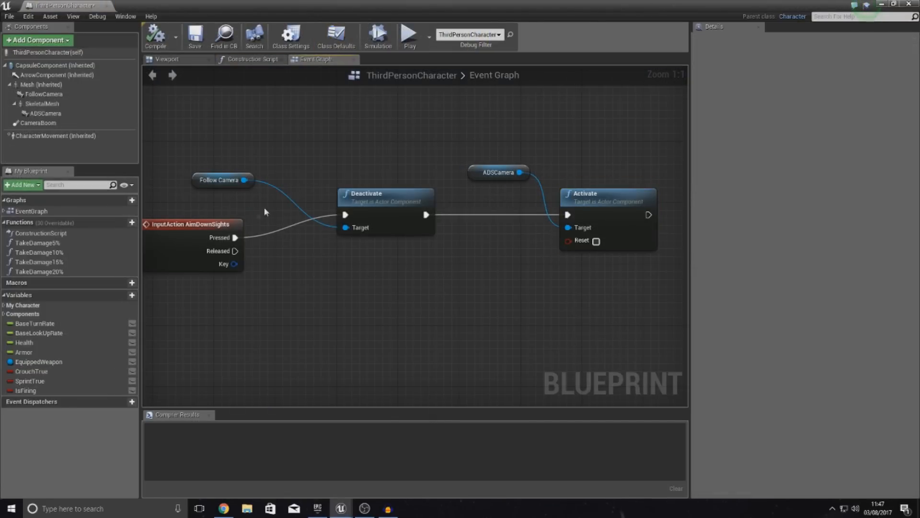
Step: Add an ADSCamera reference for Deactivate after Released, plus a FollowCamera reference for Activate
{"action": "left_click", "coordinate": [498, 172]}
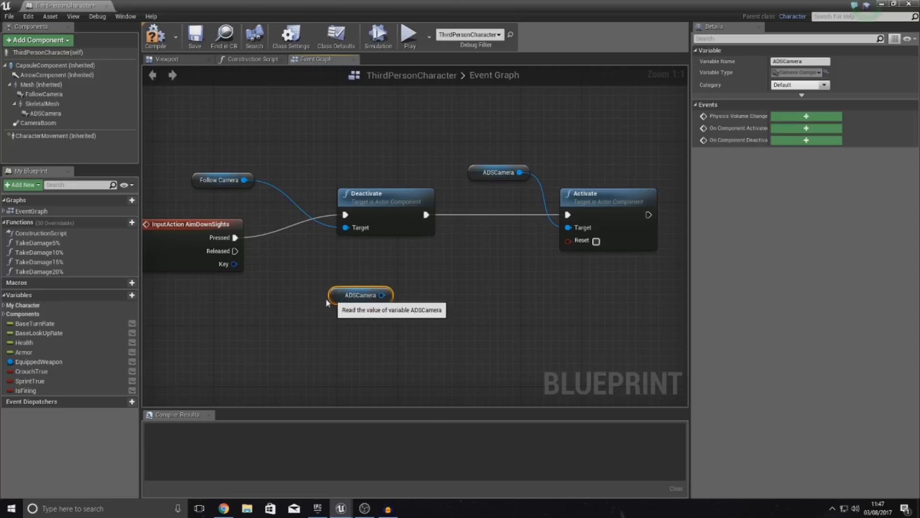
{"action": "left_click_drag", "start_coordinate": [361, 294], "coordinate": [223, 310]}
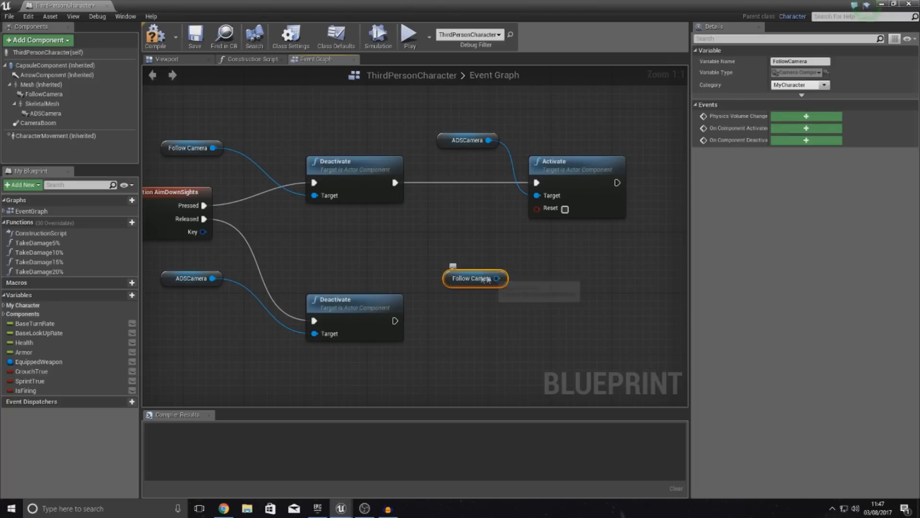
{"action": "left_click_drag", "start_coordinate": [498, 278], "coordinate": [563, 342]}
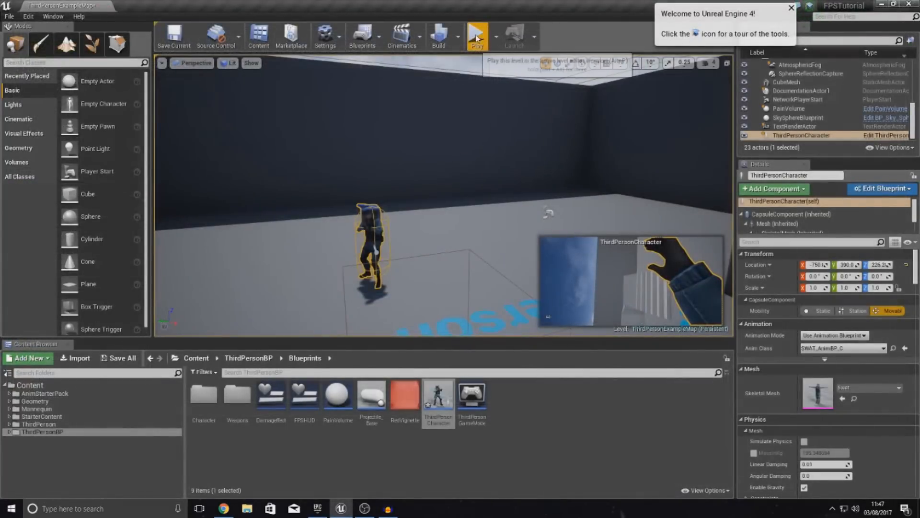
Step: Play-test aiming, then show the ThirdPersonCharacter model with its cameras in the blueprint Viewport
{"action": "left_click", "coordinate": [477, 35]}
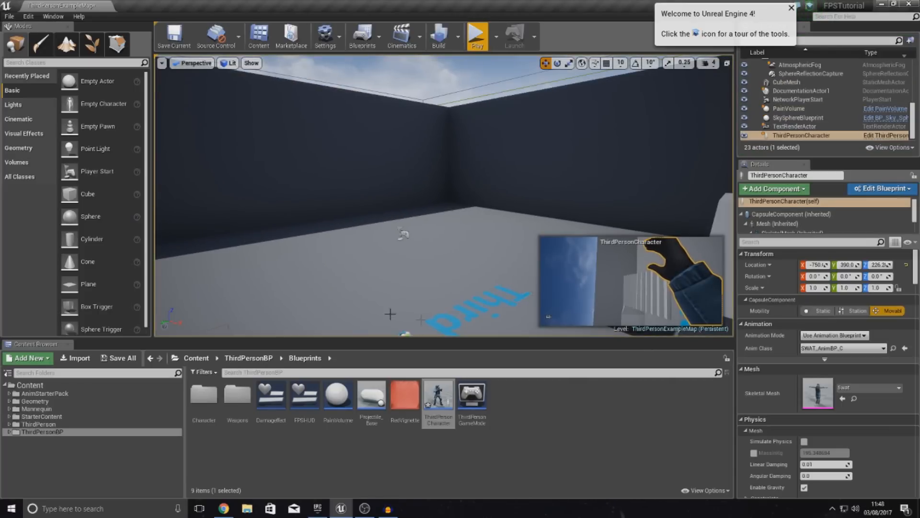
{"action": "left_click", "coordinate": [882, 188]}
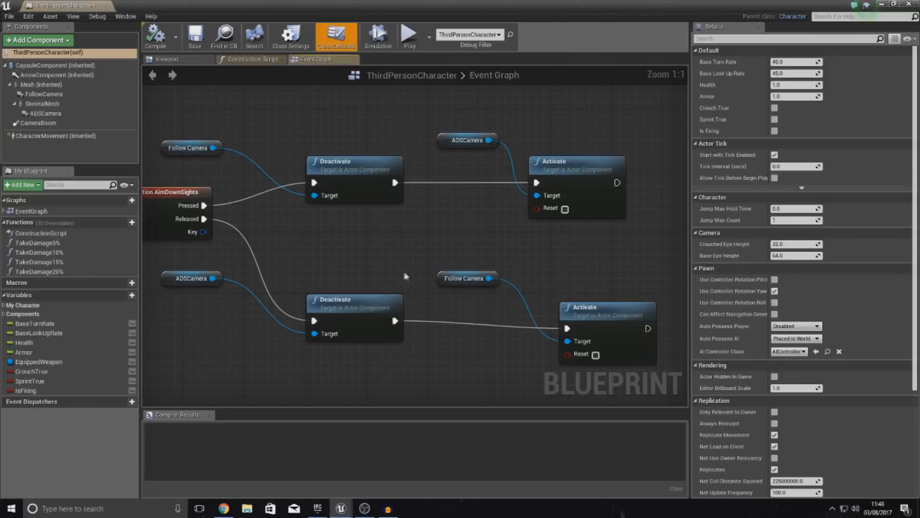
{"action": "left_click", "coordinate": [167, 60]}
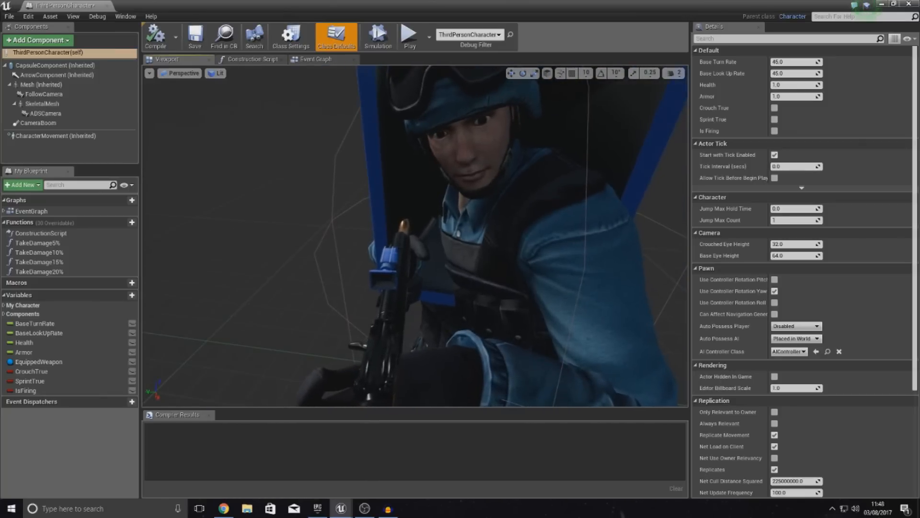
Step: Select ADSCamera and play-test the aiming view twice, stopping each session
{"action": "left_click", "coordinate": [37, 113]}
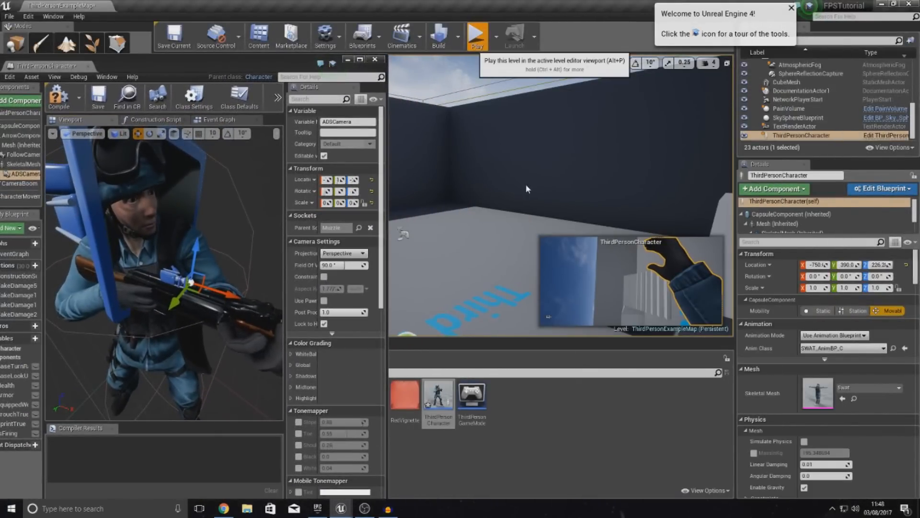
{"action": "left_click", "coordinate": [477, 34]}
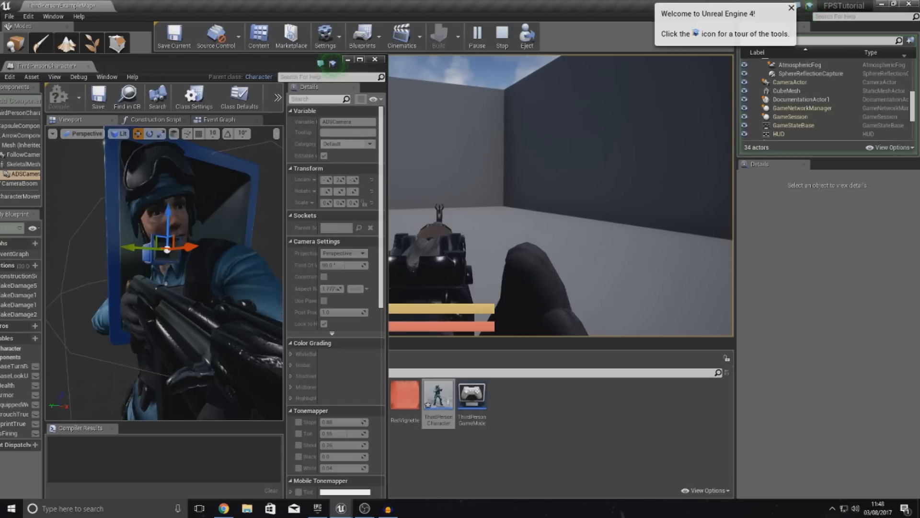
{"action": "left_click", "coordinate": [502, 35]}
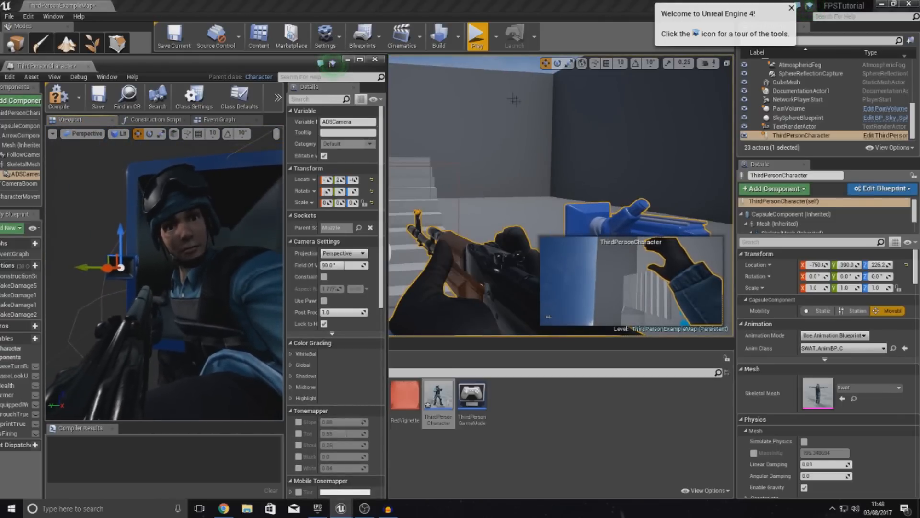
{"action": "left_click", "coordinate": [478, 34]}
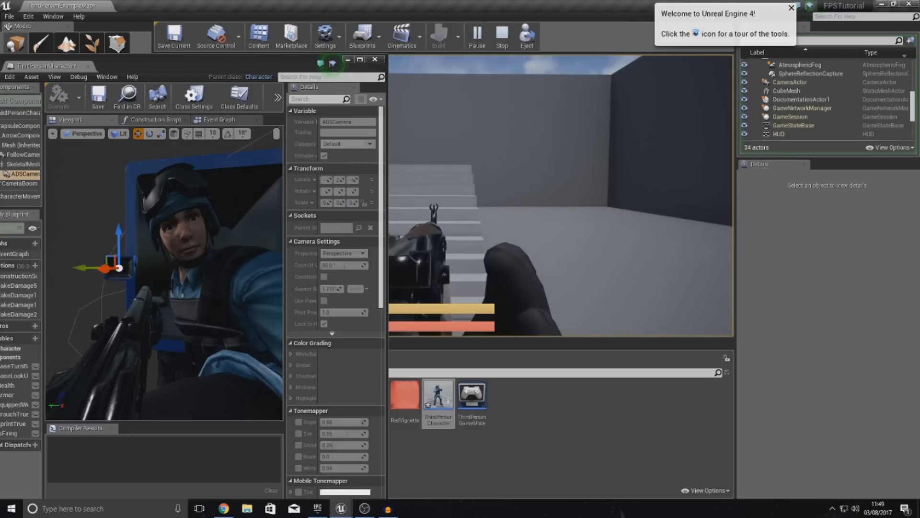
{"action": "left_click", "coordinate": [502, 34]}
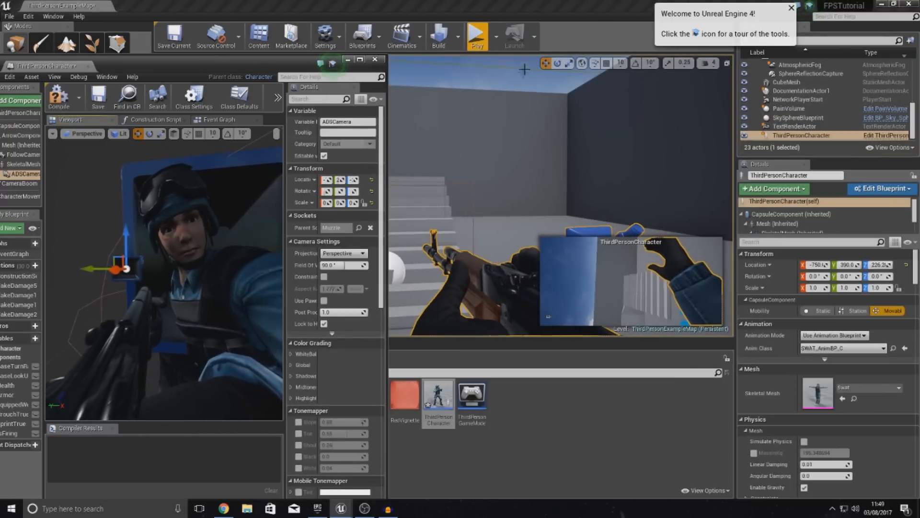
Step: Nudge the ADSCamera nearer the rifle sight between further play tests
{"action": "left_click", "coordinate": [479, 35]}
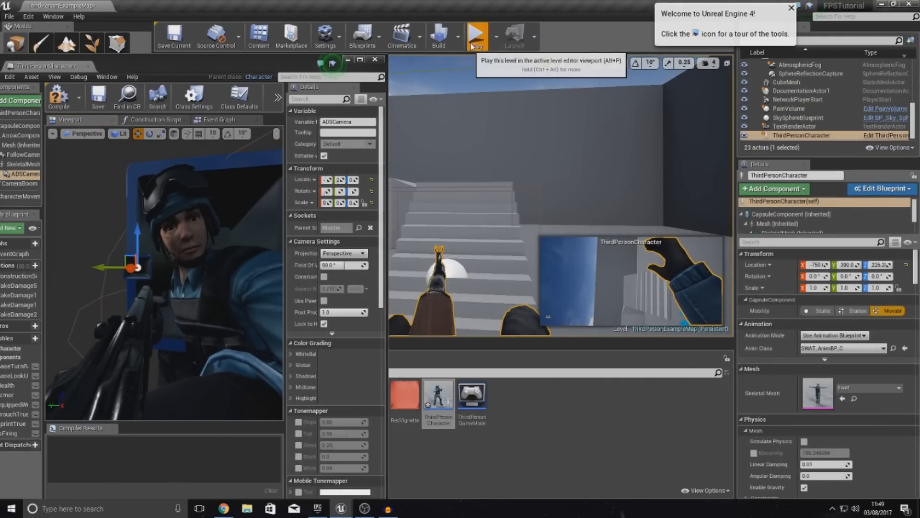
{"action": "left_click", "coordinate": [479, 34]}
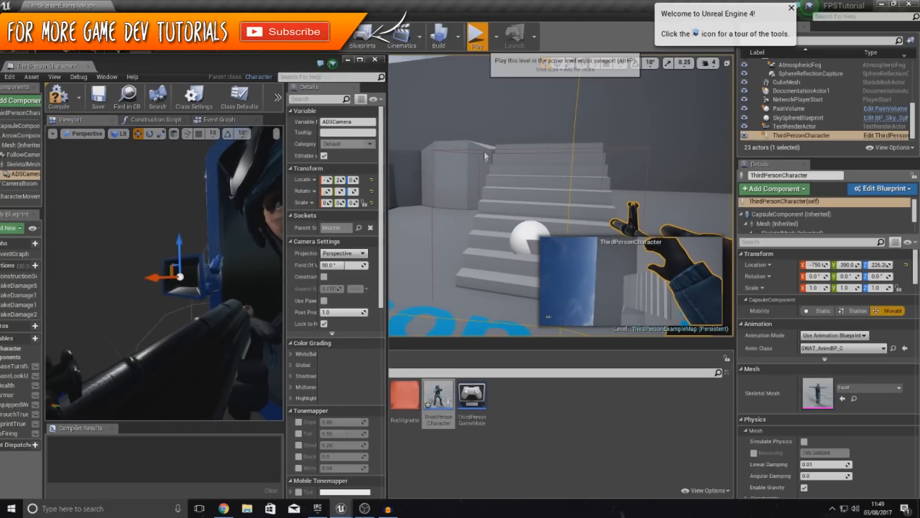
{"action": "left_click", "coordinate": [480, 34]}
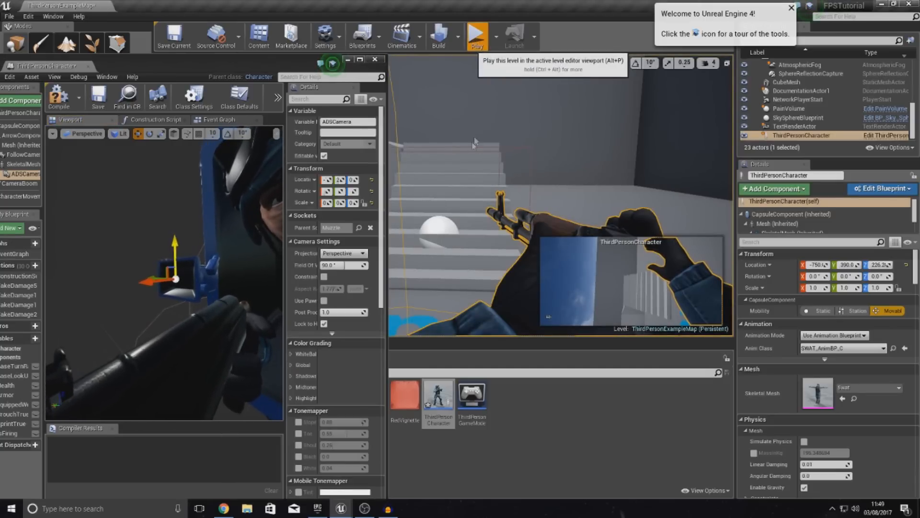
{"action": "left_click", "coordinate": [478, 34]}
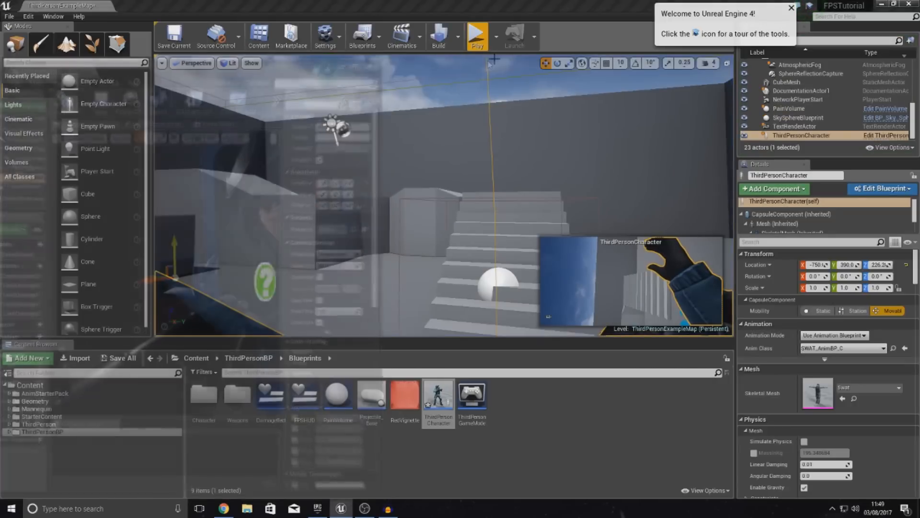
Step: Return to the ThirdPersonCharacter event graph showing both camera-switch chains
{"action": "left_click", "coordinate": [477, 33]}
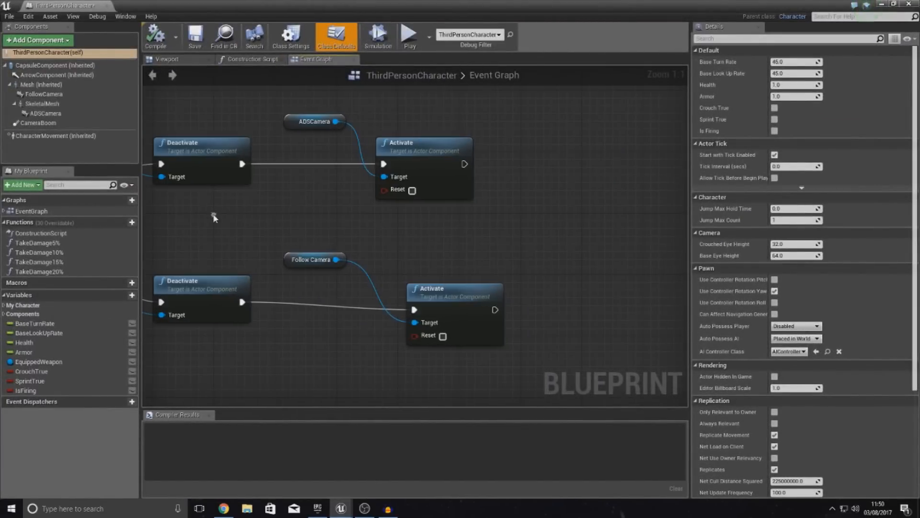
Step: Add Set Max Walk Speed nodes from Character Movement after both Activate nodes and compile
{"action": "scroll", "scroll_direction": "down", "scroll_amount": 3}
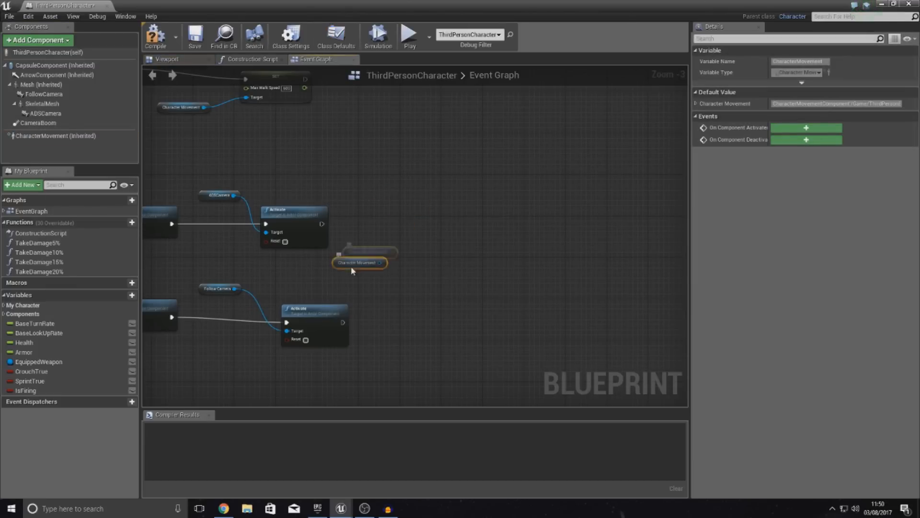
{"action": "left_click_drag", "start_coordinate": [381, 263], "coordinate": [432, 226]}
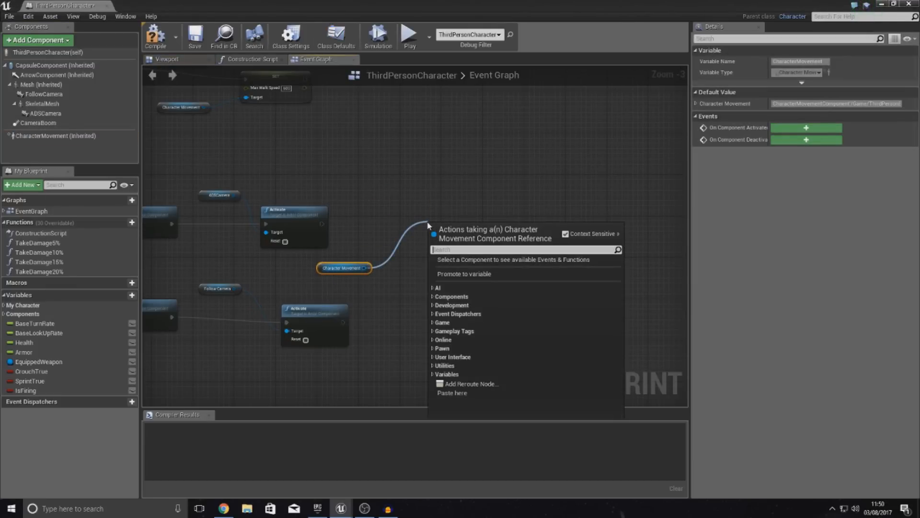
{"action": "type", "text": "set m"}
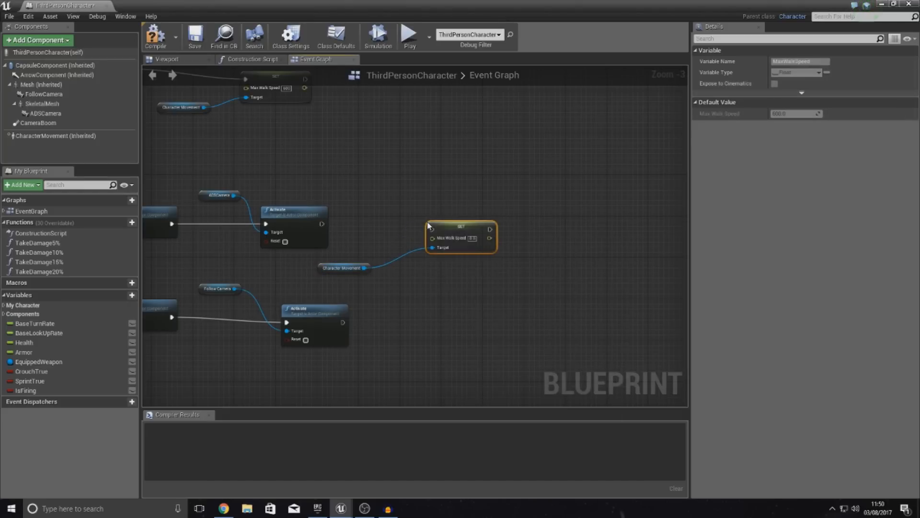
{"action": "mouse_move", "coordinate": [478, 238]}
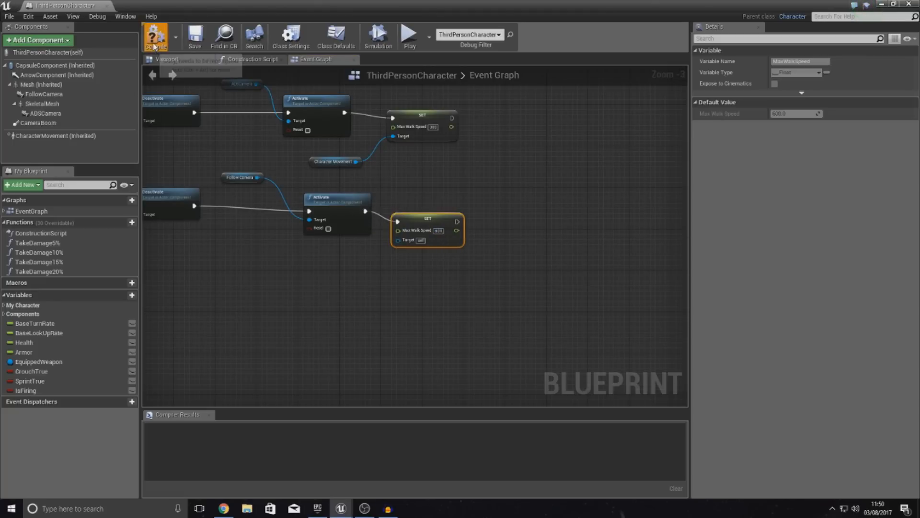
{"action": "left_click", "coordinate": [156, 36]}
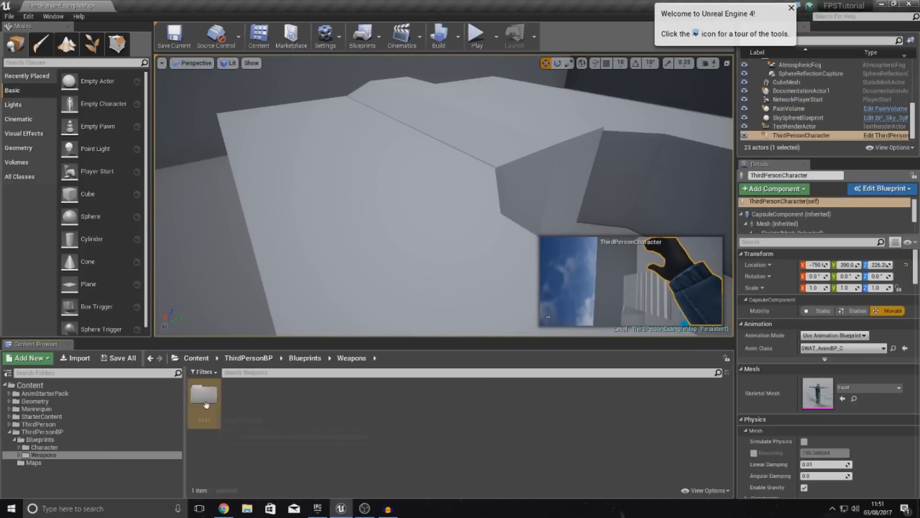
Step: In AK47_Mat, wire constant 1 to Metallic and constant 0.3 to Roughness
{"action": "double_click", "coordinate": [203, 402]}
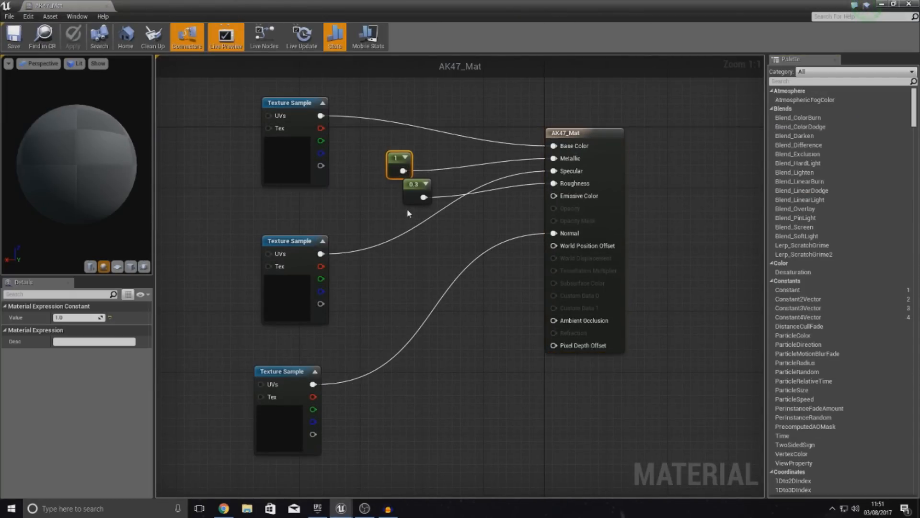
{"action": "left_click", "coordinate": [414, 185]}
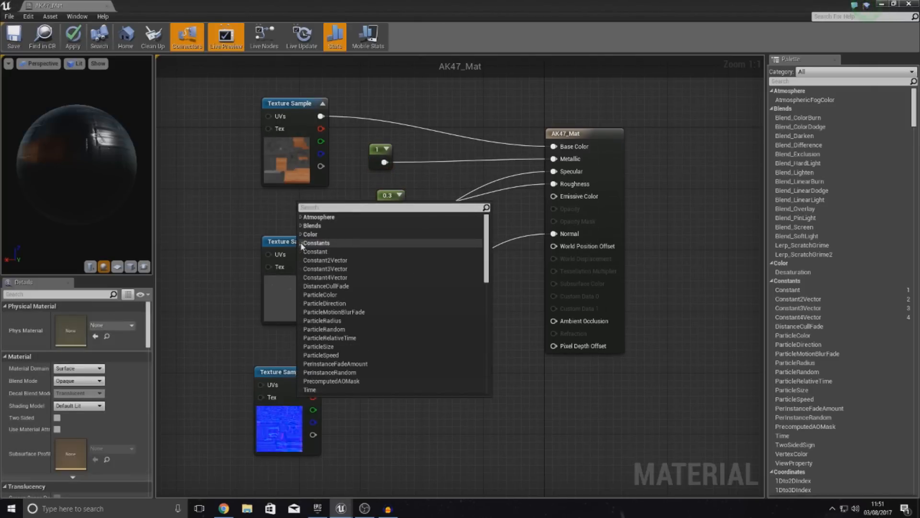
{"action": "left_click", "coordinate": [315, 251]}
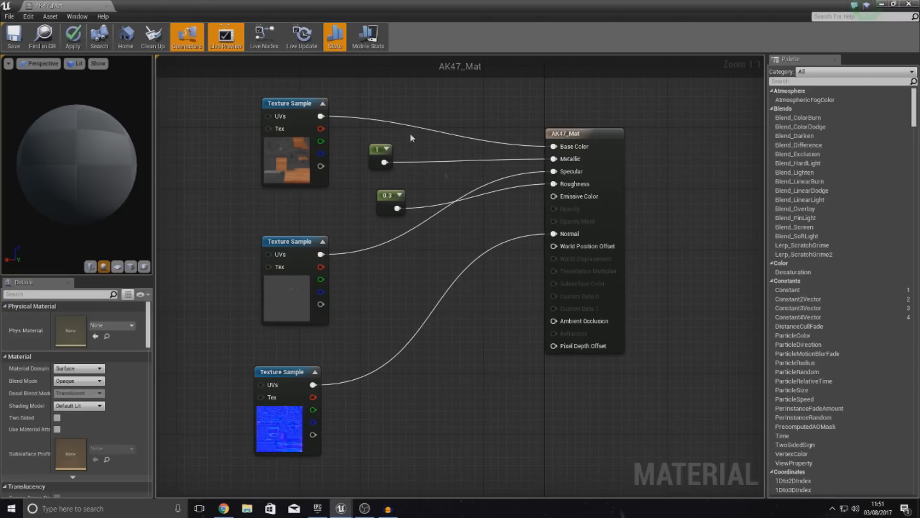
{"action": "left_click", "coordinate": [398, 153]}
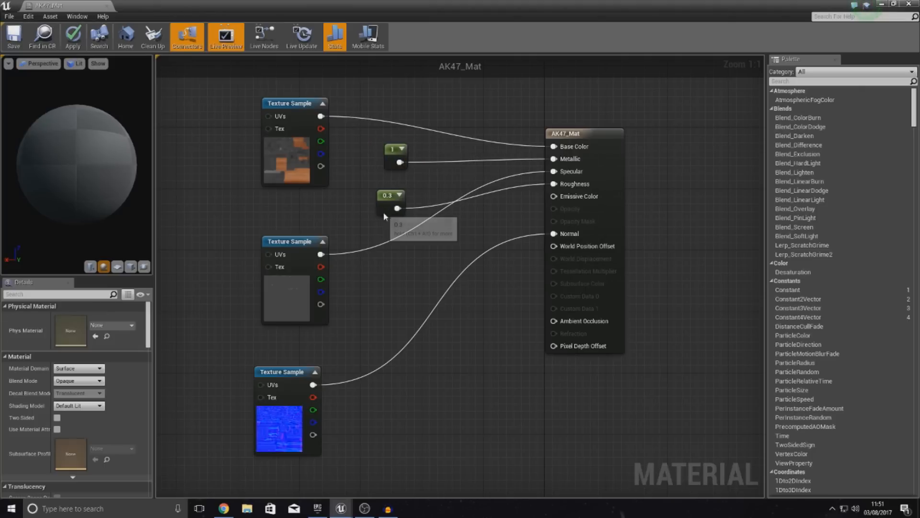
{"action": "left_click", "coordinate": [389, 196]}
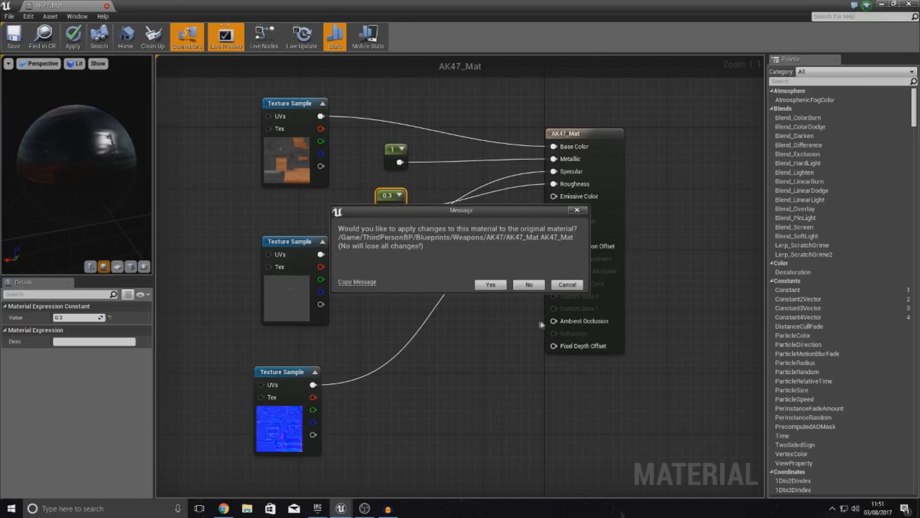
Step: Apply the changes to the original AK47 material and close the material editor
{"action": "left_click", "coordinate": [490, 284]}
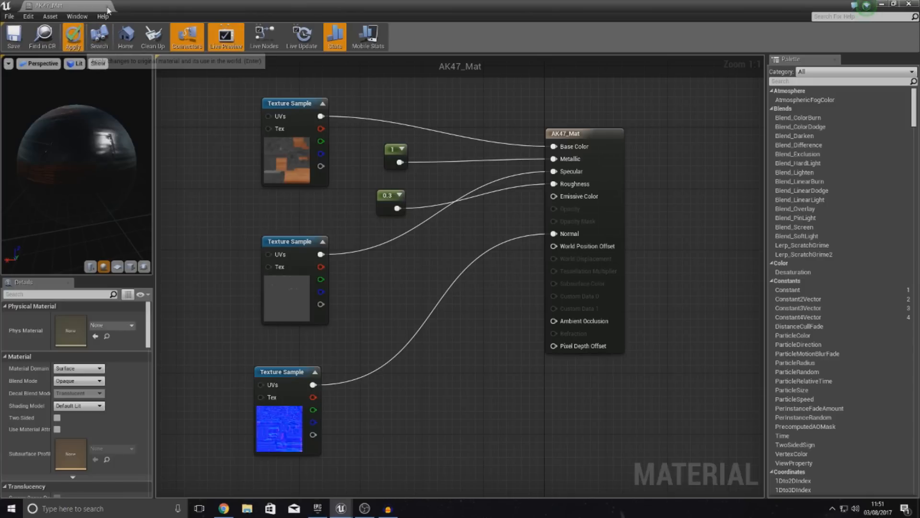
{"action": "left_click", "coordinate": [73, 36]}
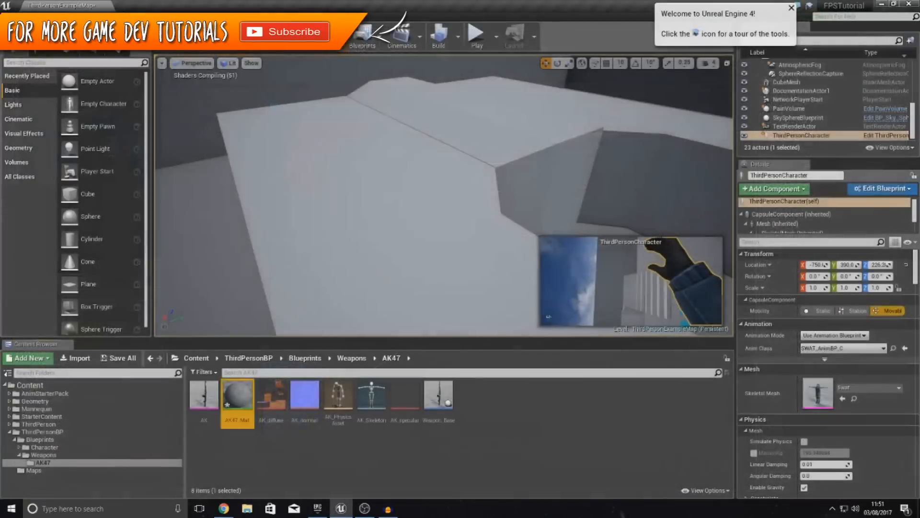
{"action": "left_click", "coordinate": [473, 32]}
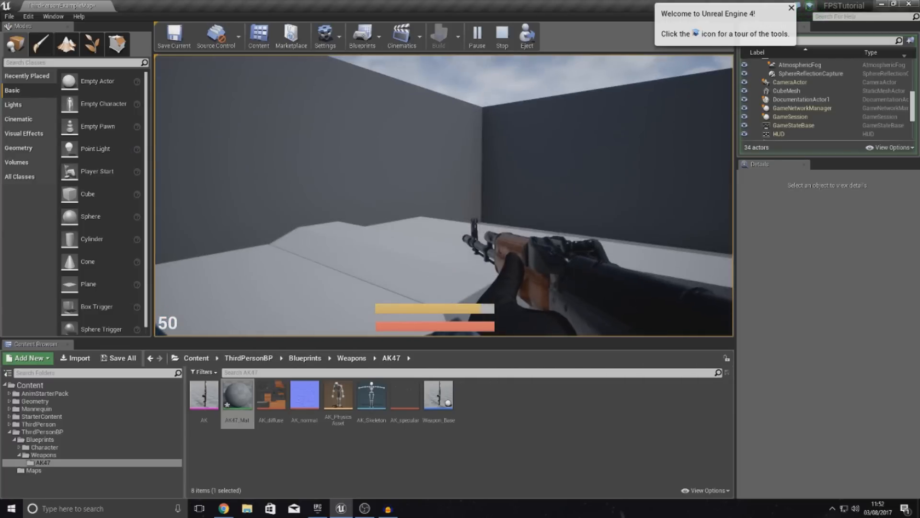
{"action": "left_click", "coordinate": [502, 32]}
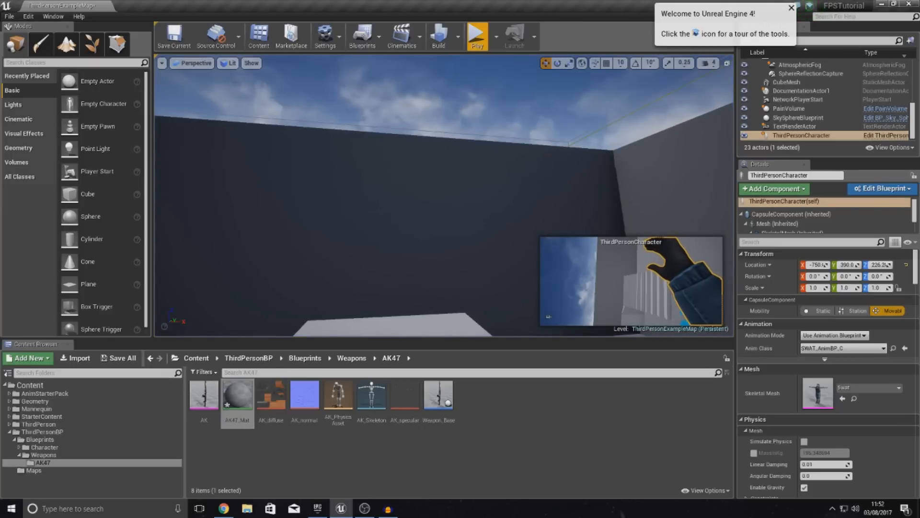